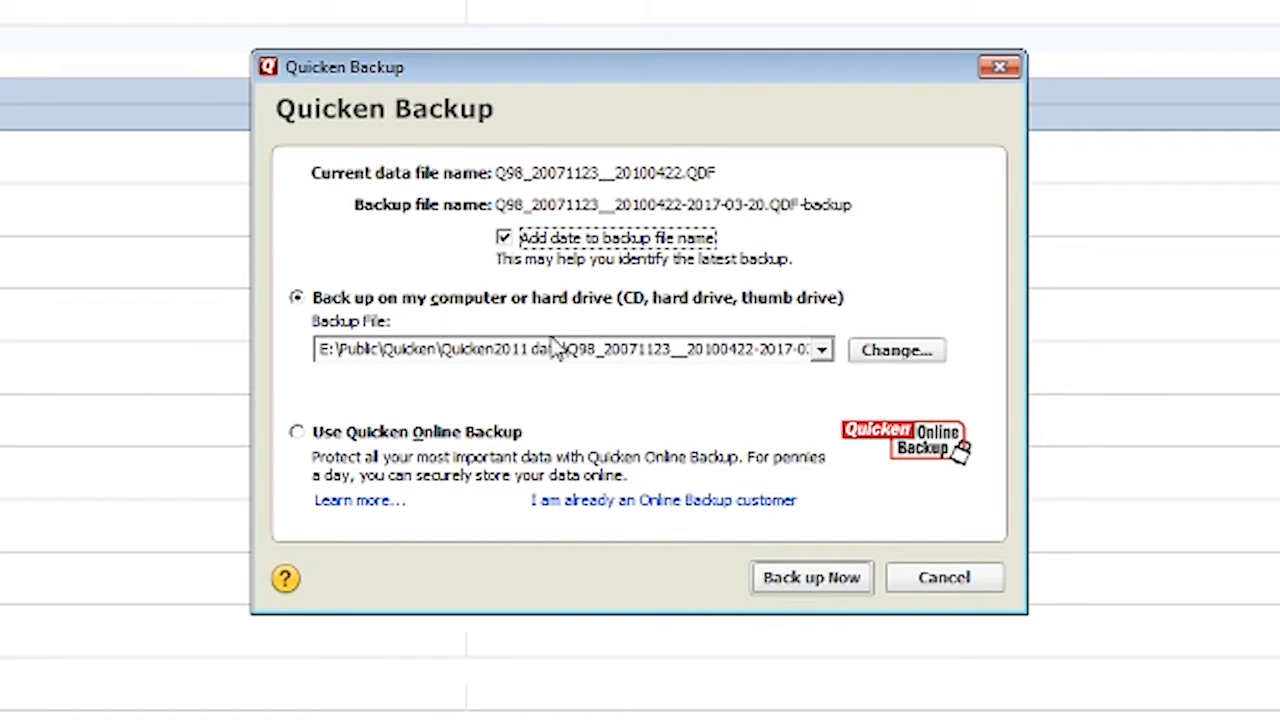
{"action": "mouse_move", "coordinate": [562, 262]}
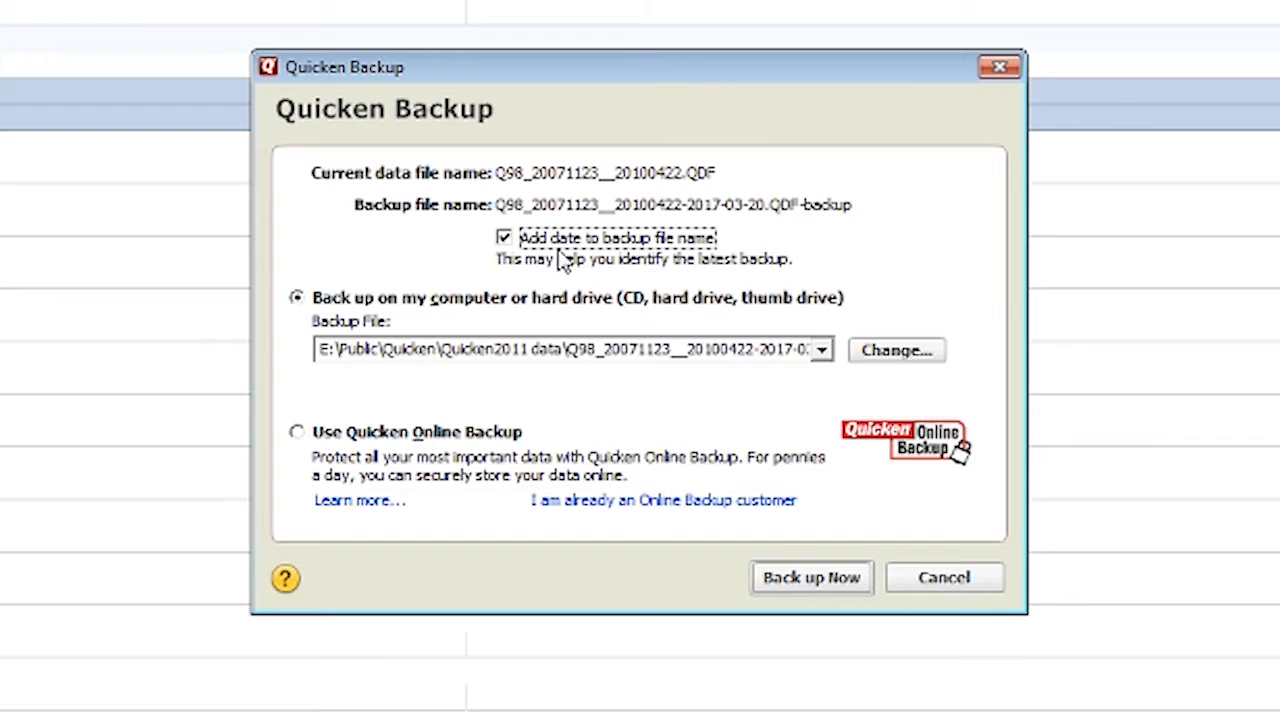
{"action": "mouse_move", "coordinate": [748, 232]}
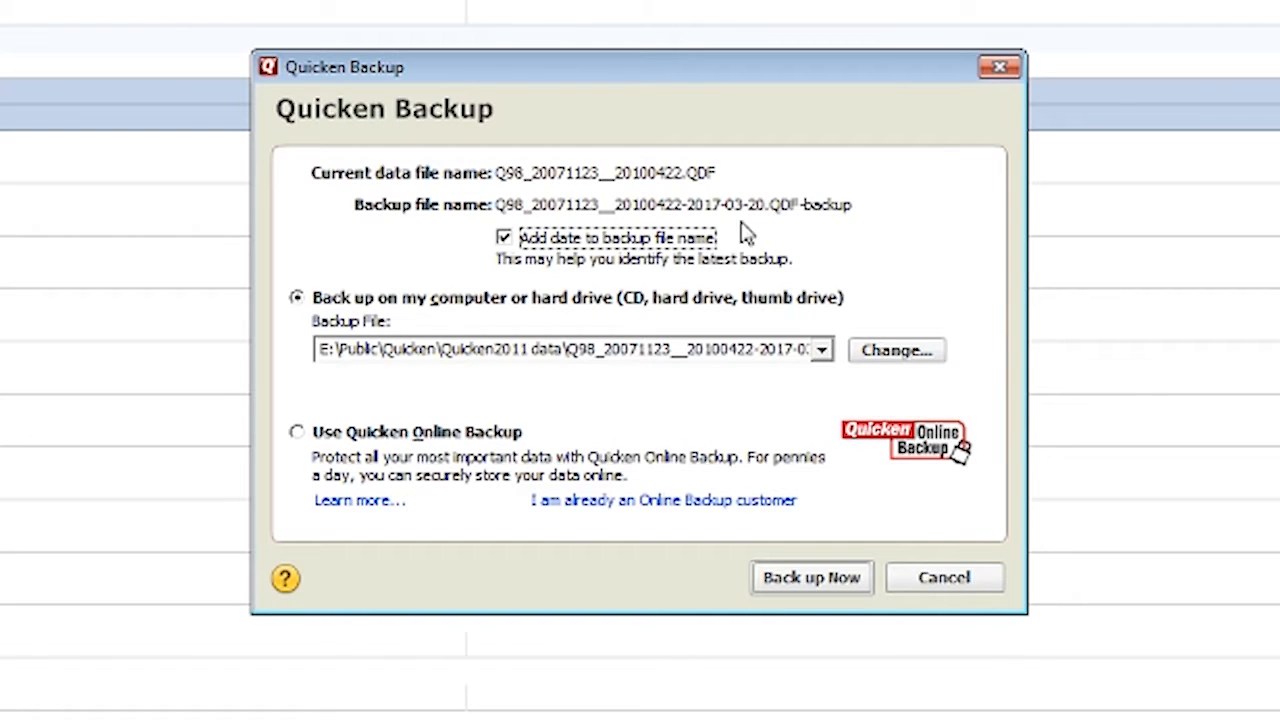
{"action": "mouse_move", "coordinate": [684, 378]}
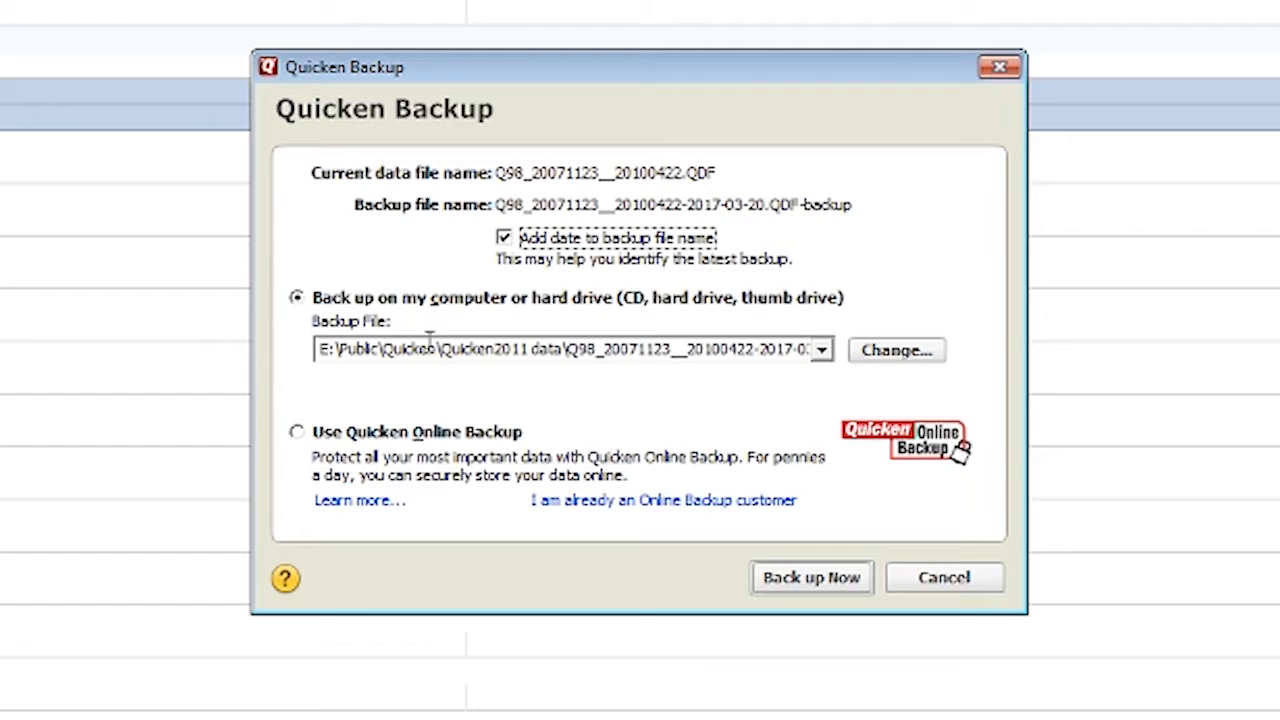
{"action": "mouse_move", "coordinate": [870, 410]}
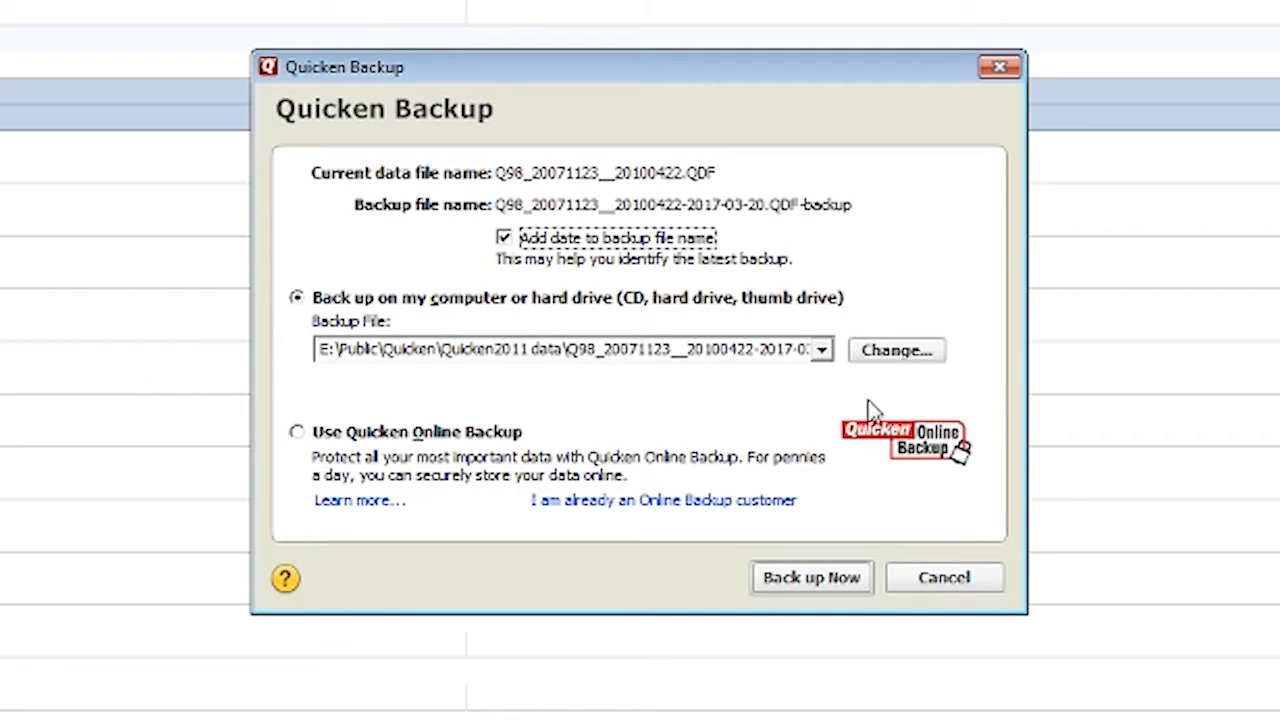
{"action": "mouse_move", "coordinate": [892, 384]}
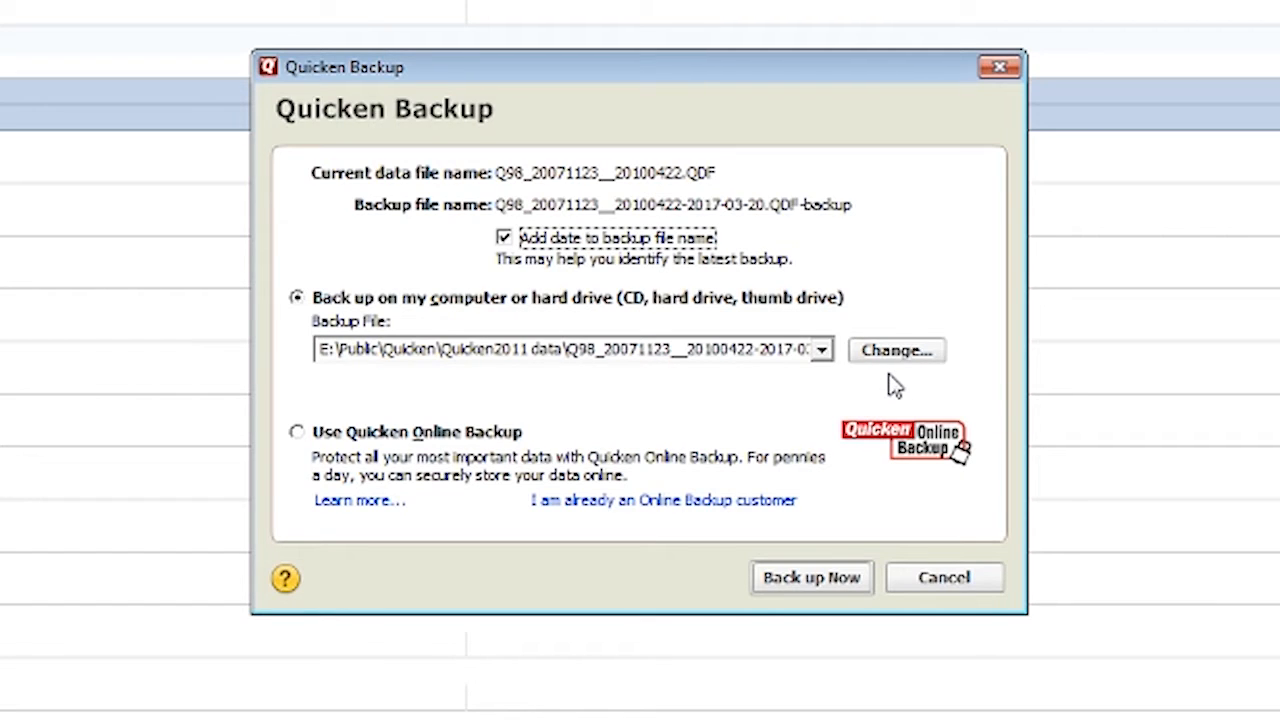
- Cancel the Quicken 2014 backup and exit Quicken via the File menu
{"action": "left_click", "coordinate": [820, 348]}
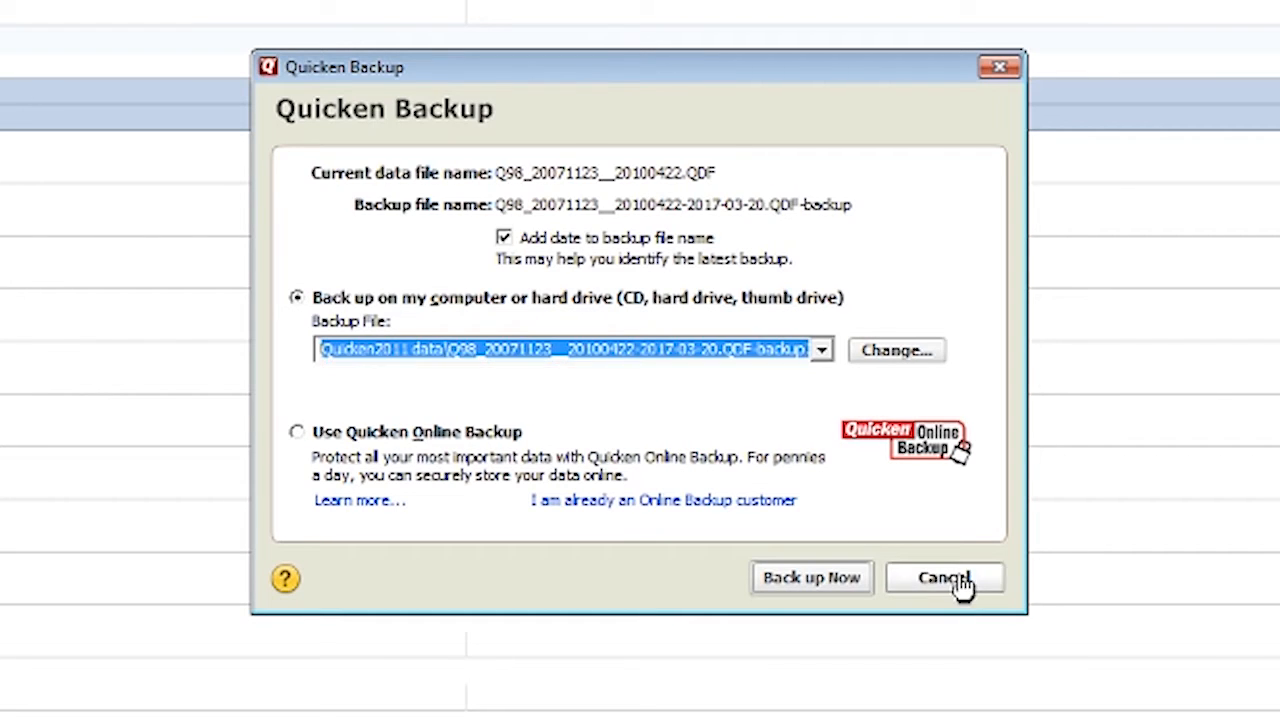
{"action": "left_click", "coordinate": [944, 576]}
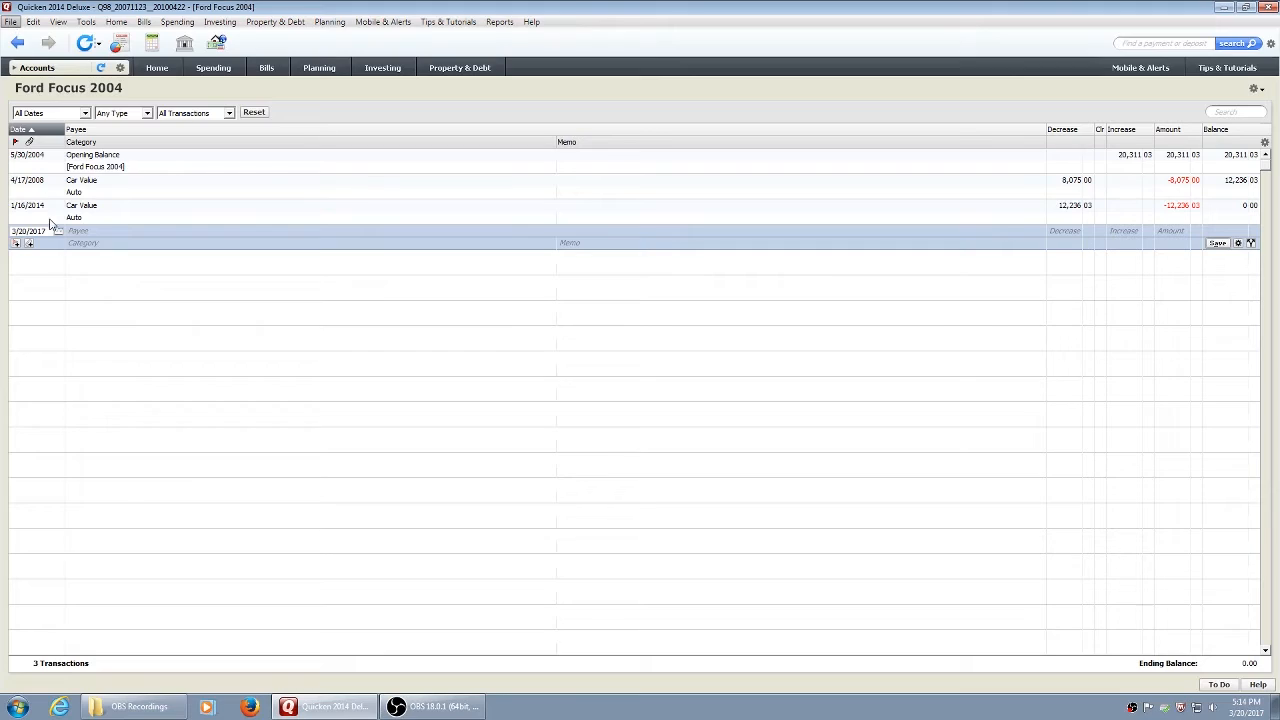
{"action": "left_click", "coordinate": [1246, 8]}
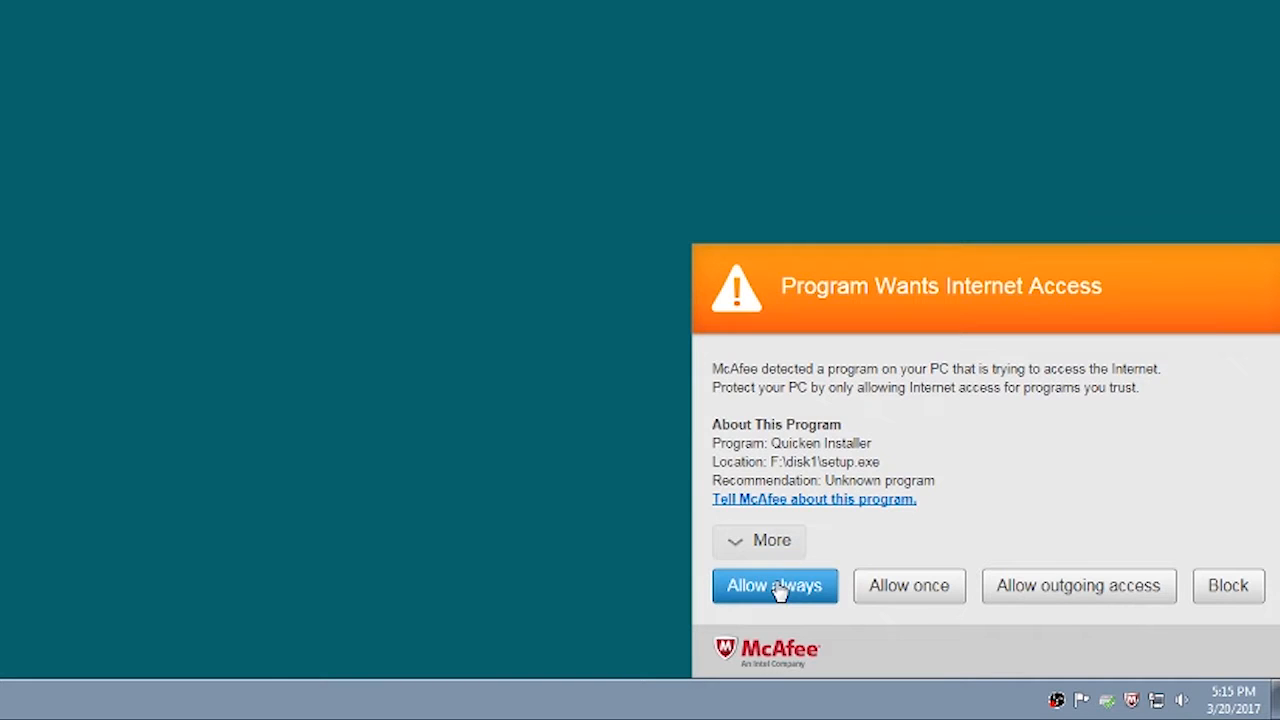
- Always allow the installer internet access in McAfee and start the guided setup with Let's go
{"action": "left_click", "coordinate": [776, 584]}
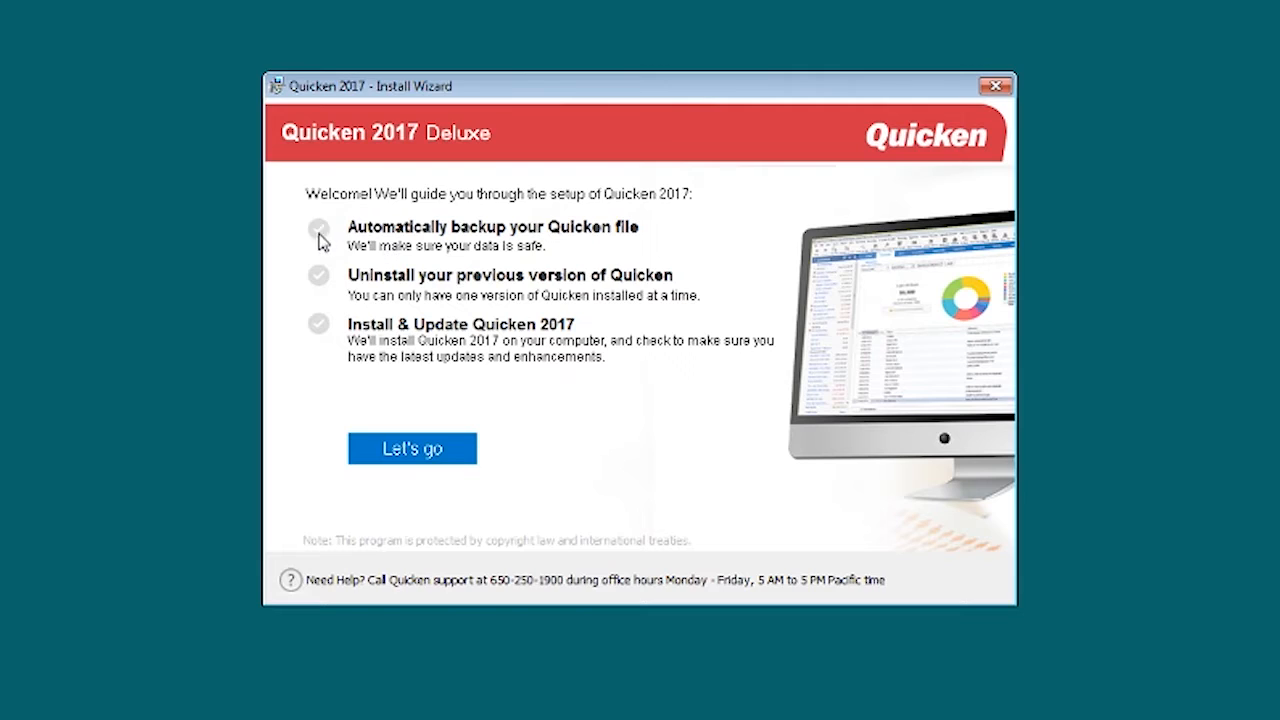
{"action": "mouse_move", "coordinate": [316, 276]}
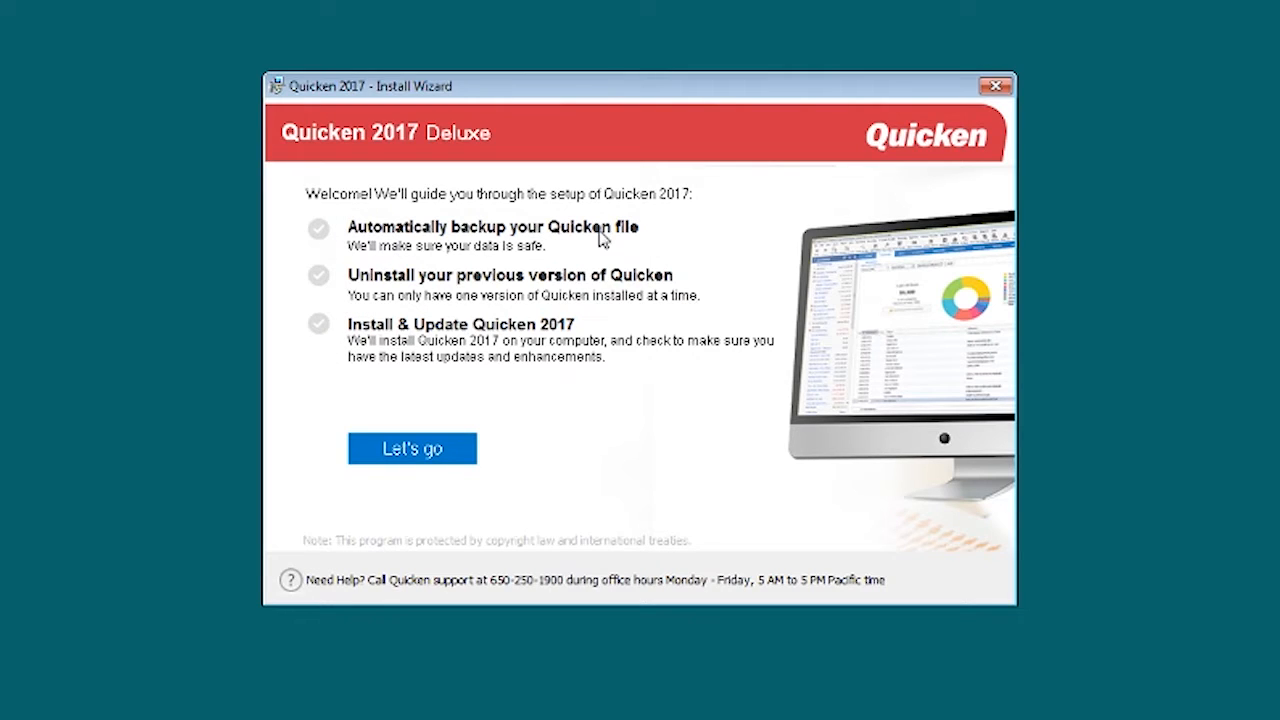
{"action": "mouse_move", "coordinate": [600, 290]}
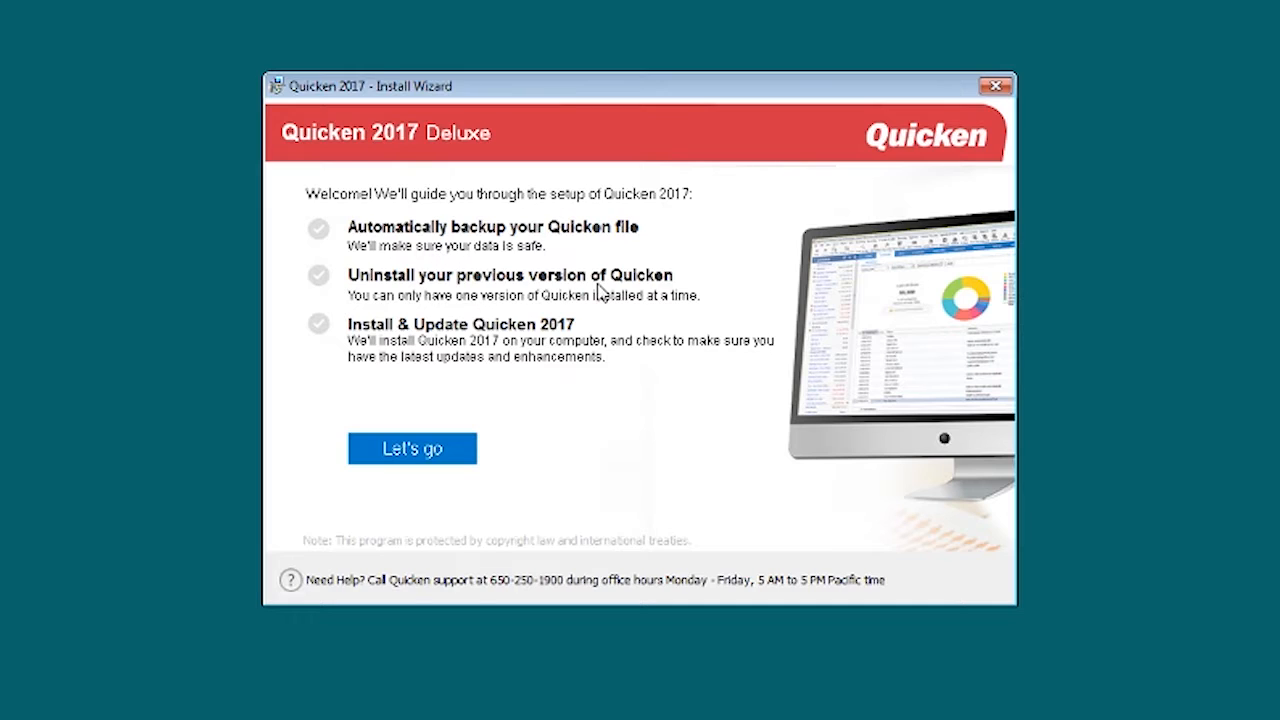
{"action": "mouse_move", "coordinate": [532, 348]}
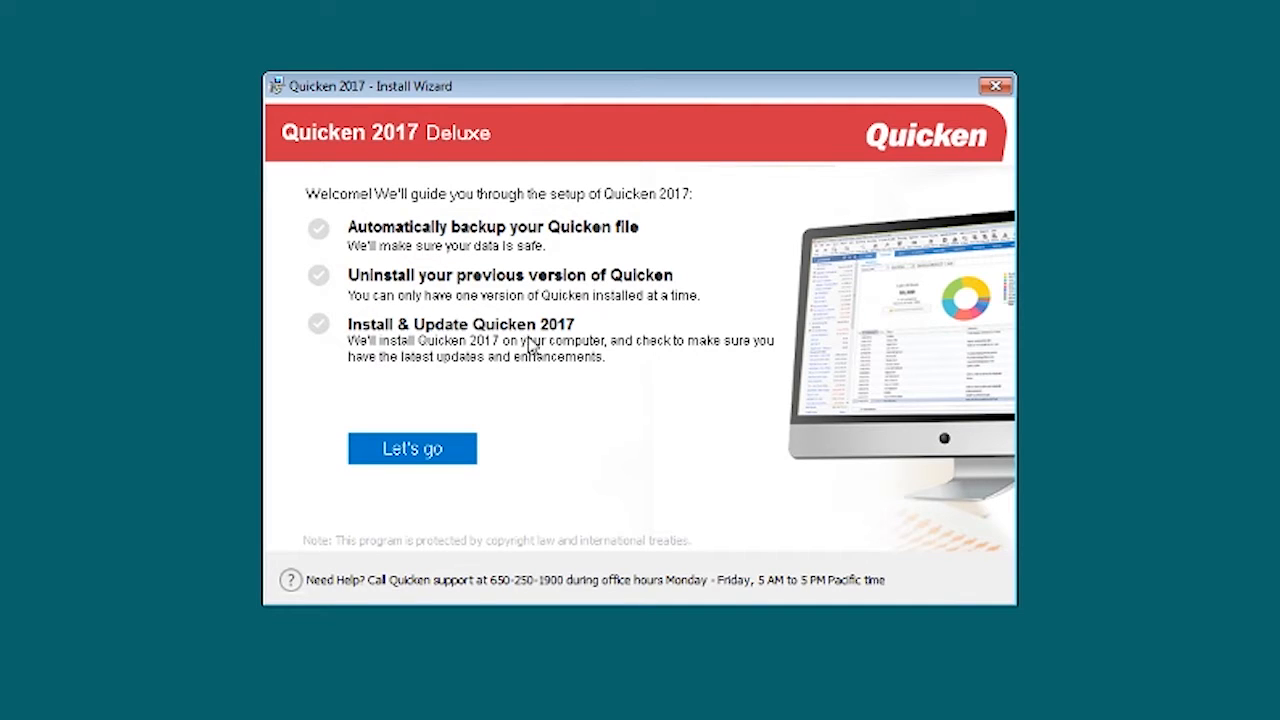
{"action": "mouse_move", "coordinate": [324, 298]}
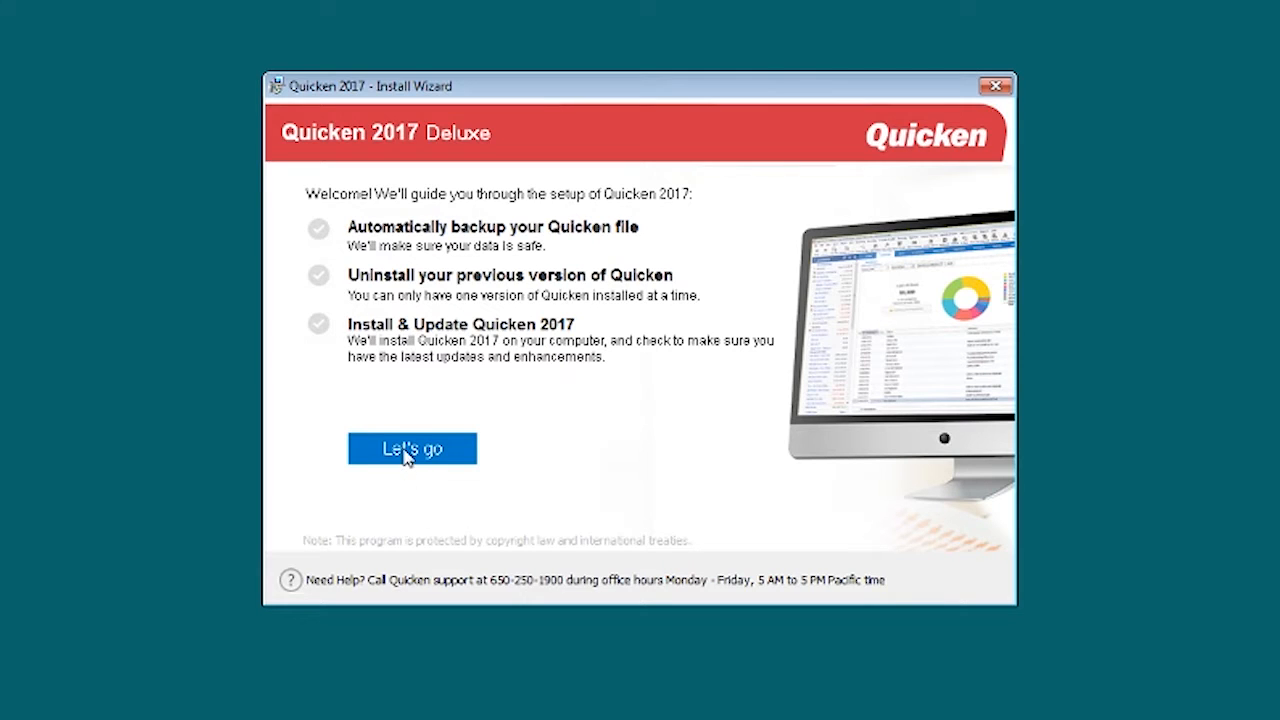
{"action": "left_click", "coordinate": [412, 448]}
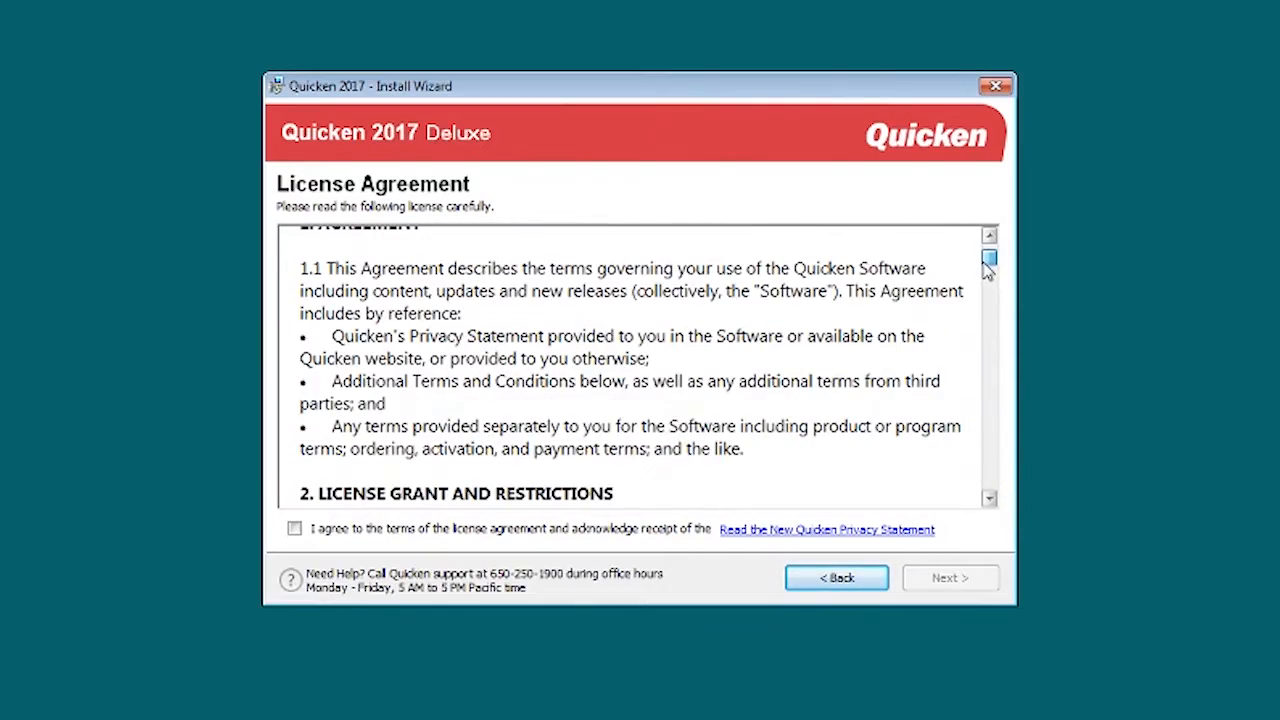
- Accept the license agreement terms and continue to the Ready to install summary
{"action": "left_click", "coordinate": [294, 528]}
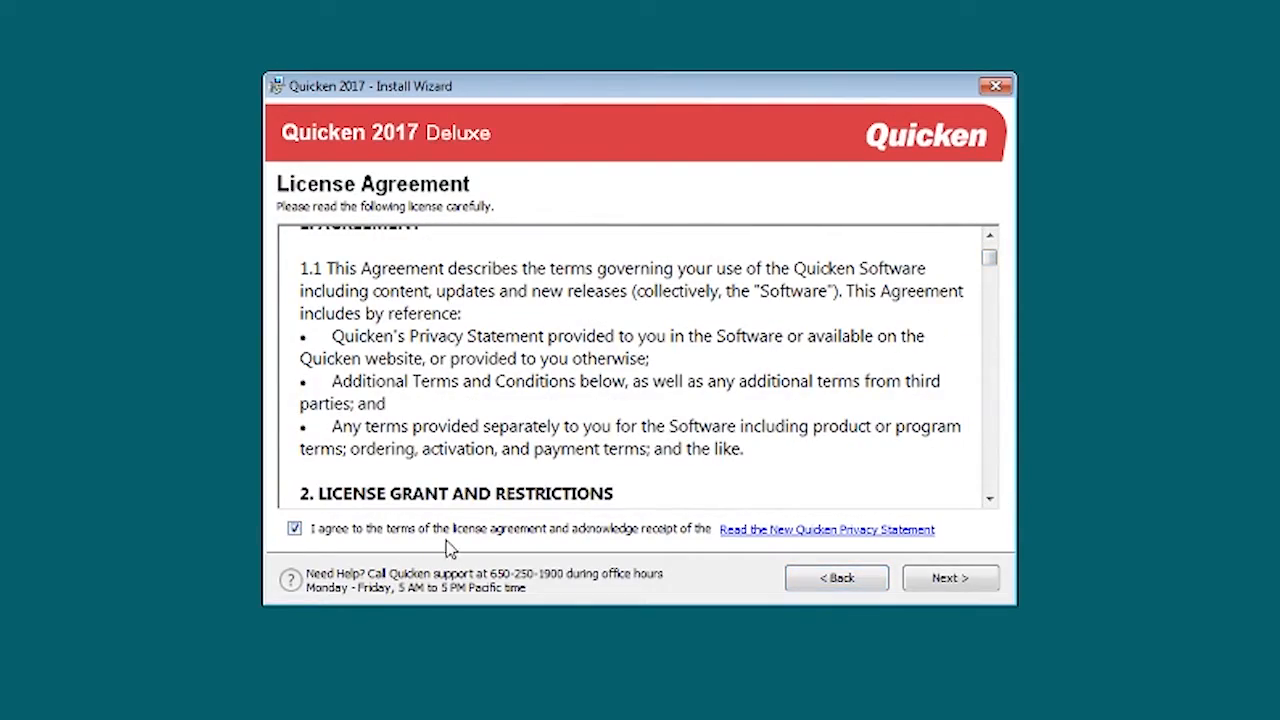
{"action": "mouse_move", "coordinate": [782, 562]}
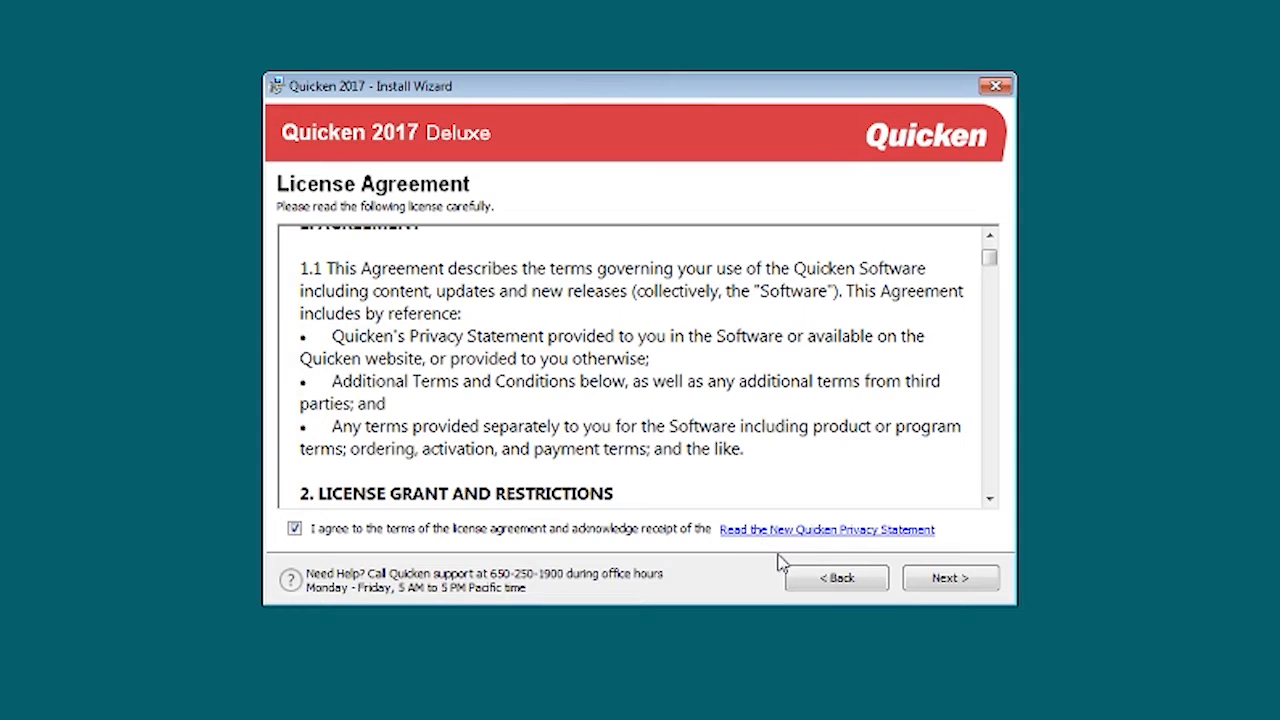
{"action": "mouse_move", "coordinate": [952, 578]}
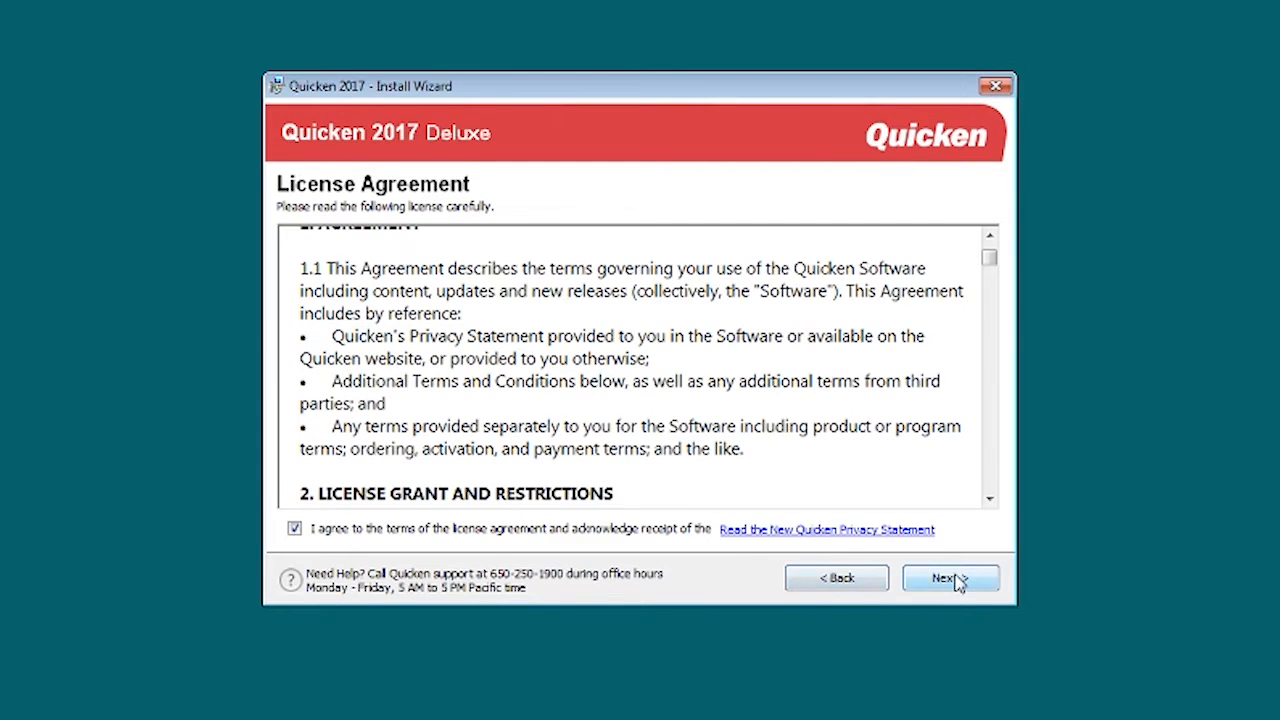
{"action": "left_click", "coordinate": [948, 578]}
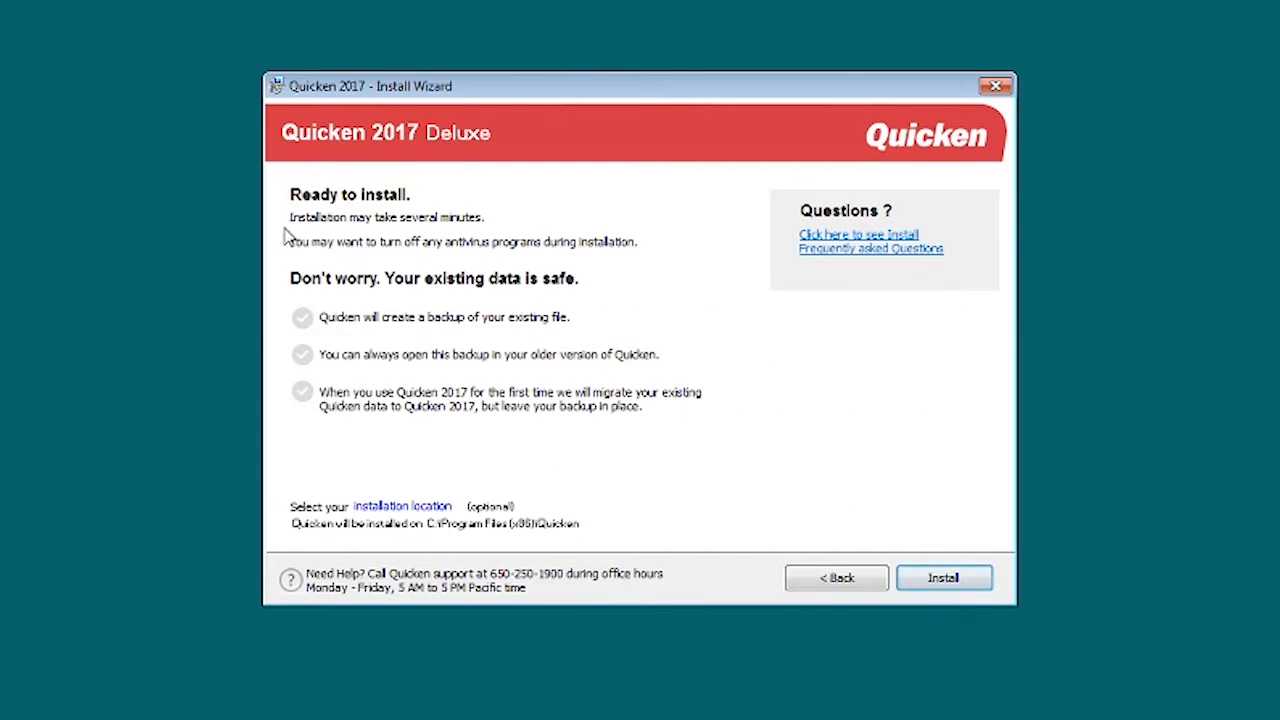
{"action": "mouse_move", "coordinate": [330, 262]}
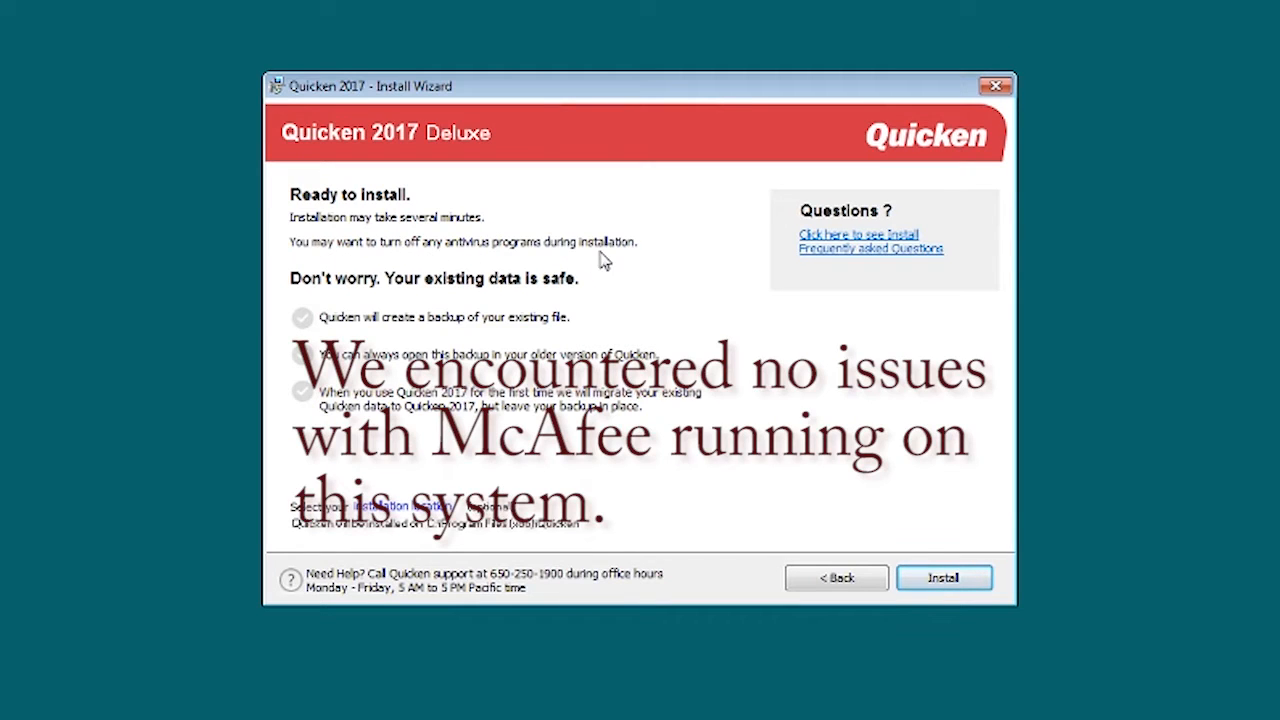
{"action": "mouse_move", "coordinate": [358, 332]}
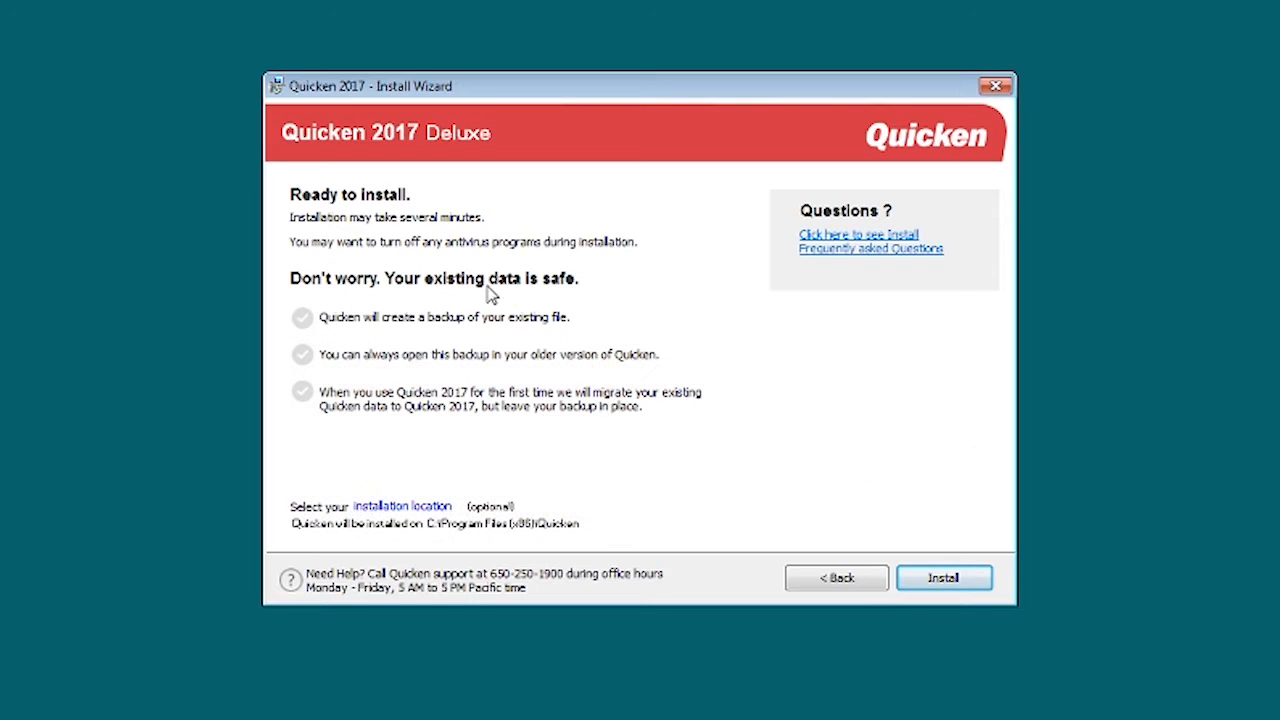
{"action": "mouse_move", "coordinate": [518, 458]}
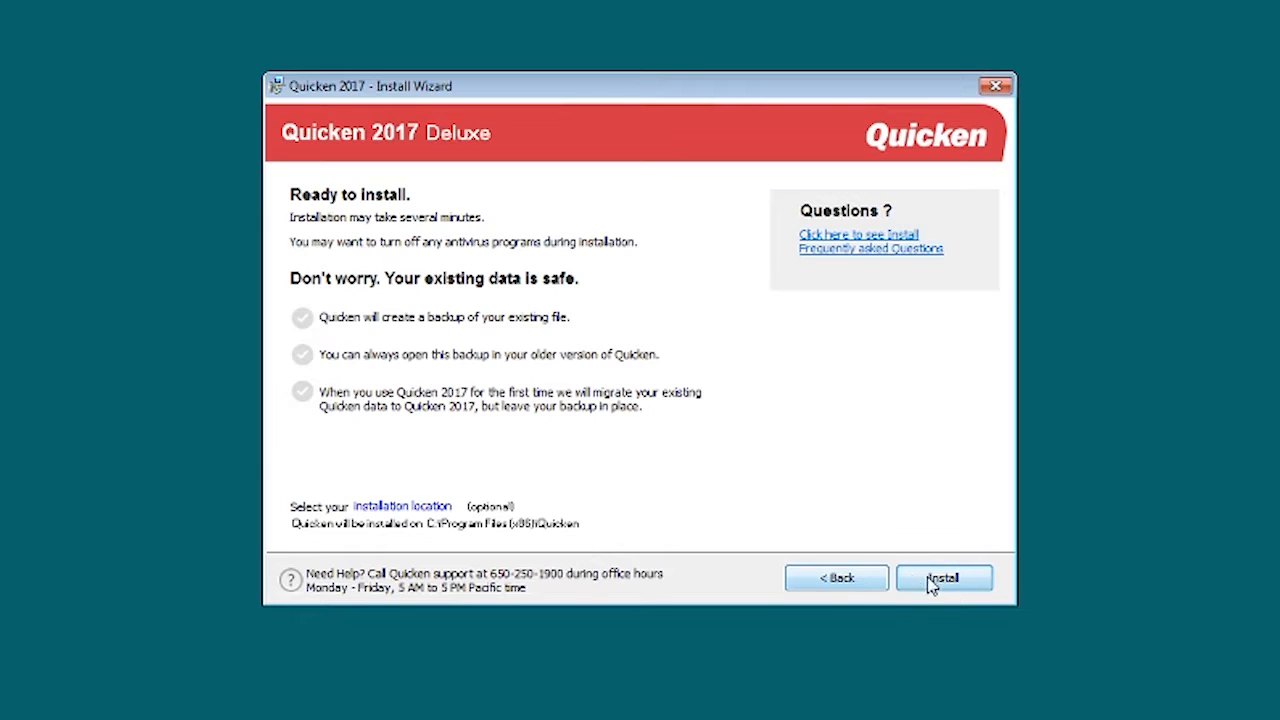
- Install Quicken 2017 Deluxe, always allowing the update program internet access
{"action": "left_click", "coordinate": [944, 578]}
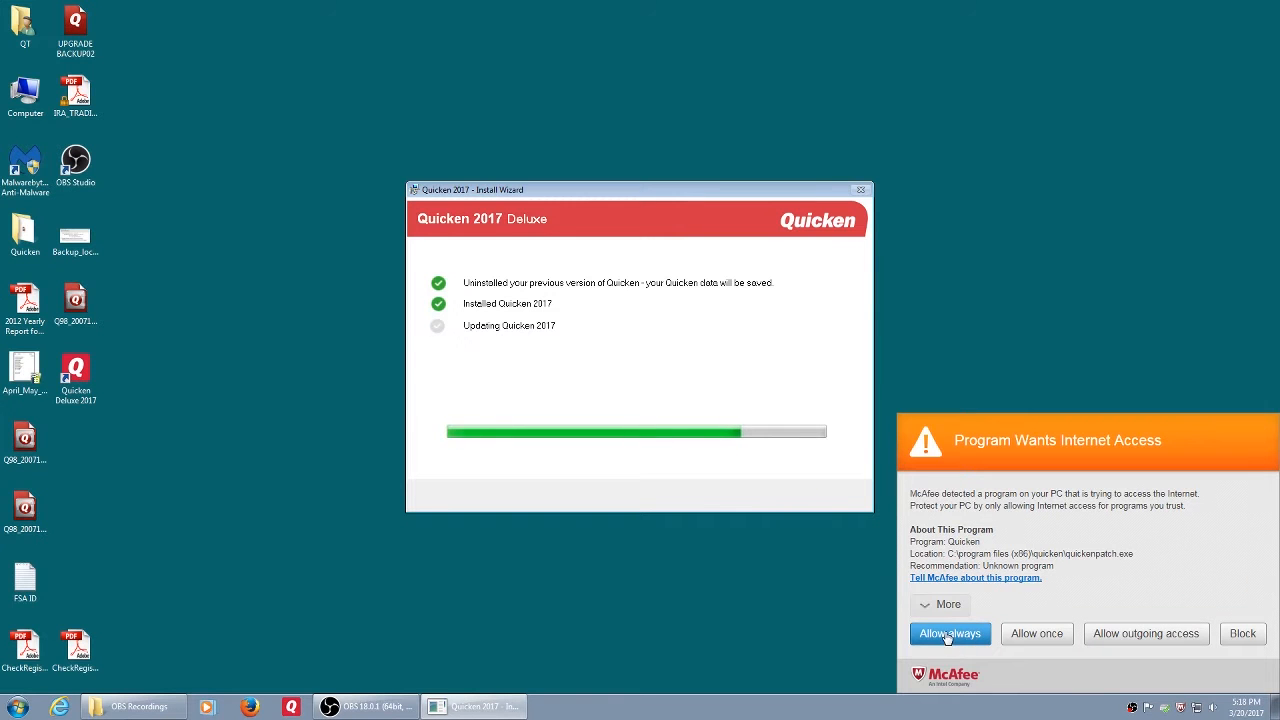
{"action": "left_click", "coordinate": [948, 632]}
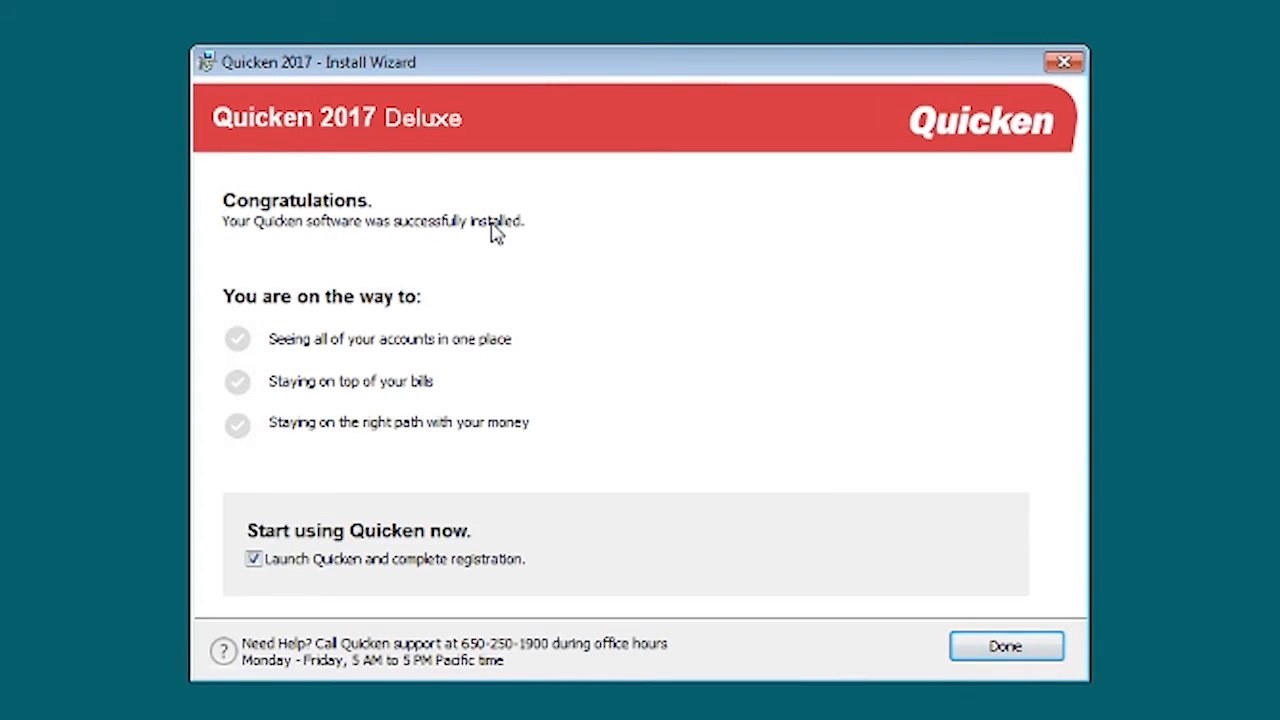
{"action": "mouse_move", "coordinate": [292, 368]}
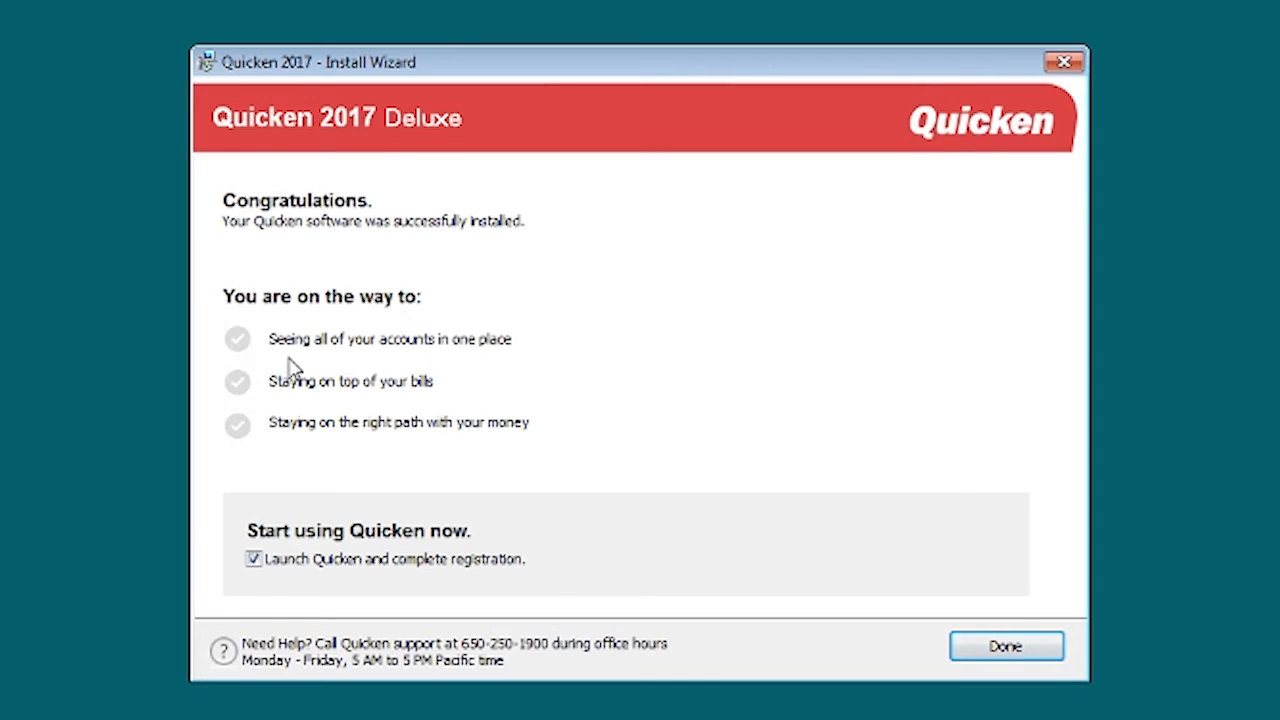
{"action": "mouse_move", "coordinate": [412, 414]}
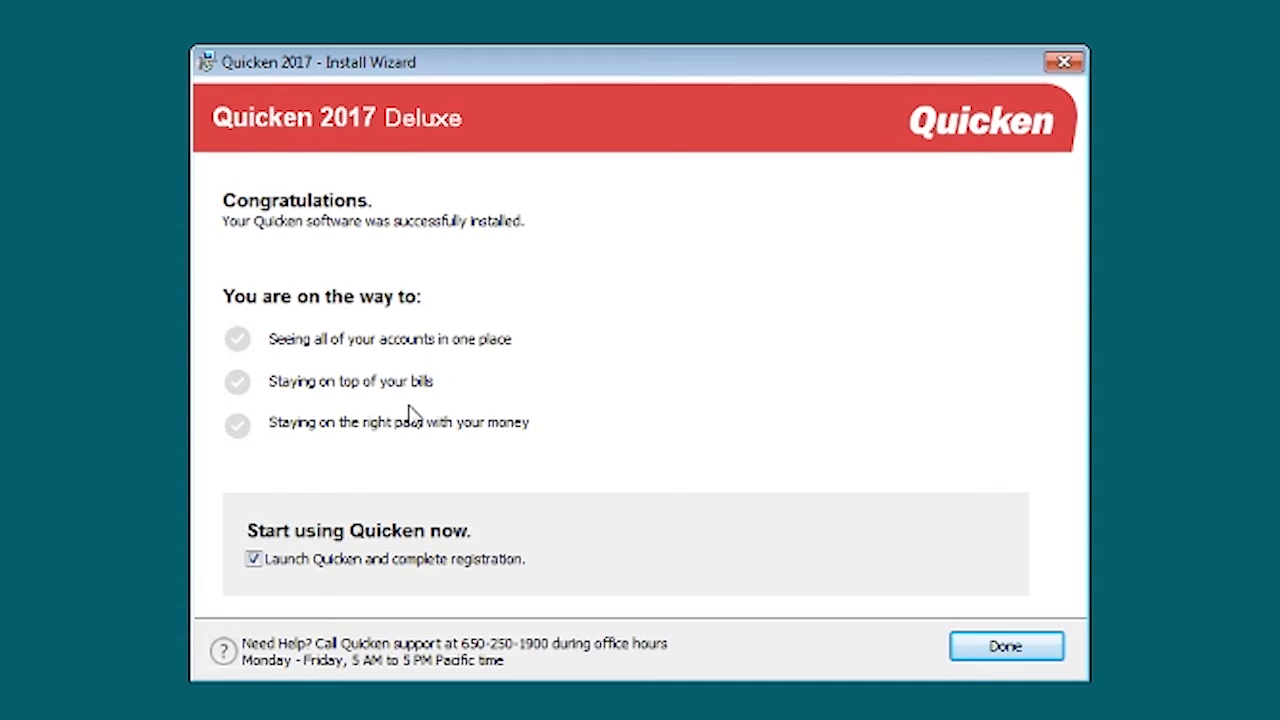
{"action": "mouse_move", "coordinate": [458, 444]}
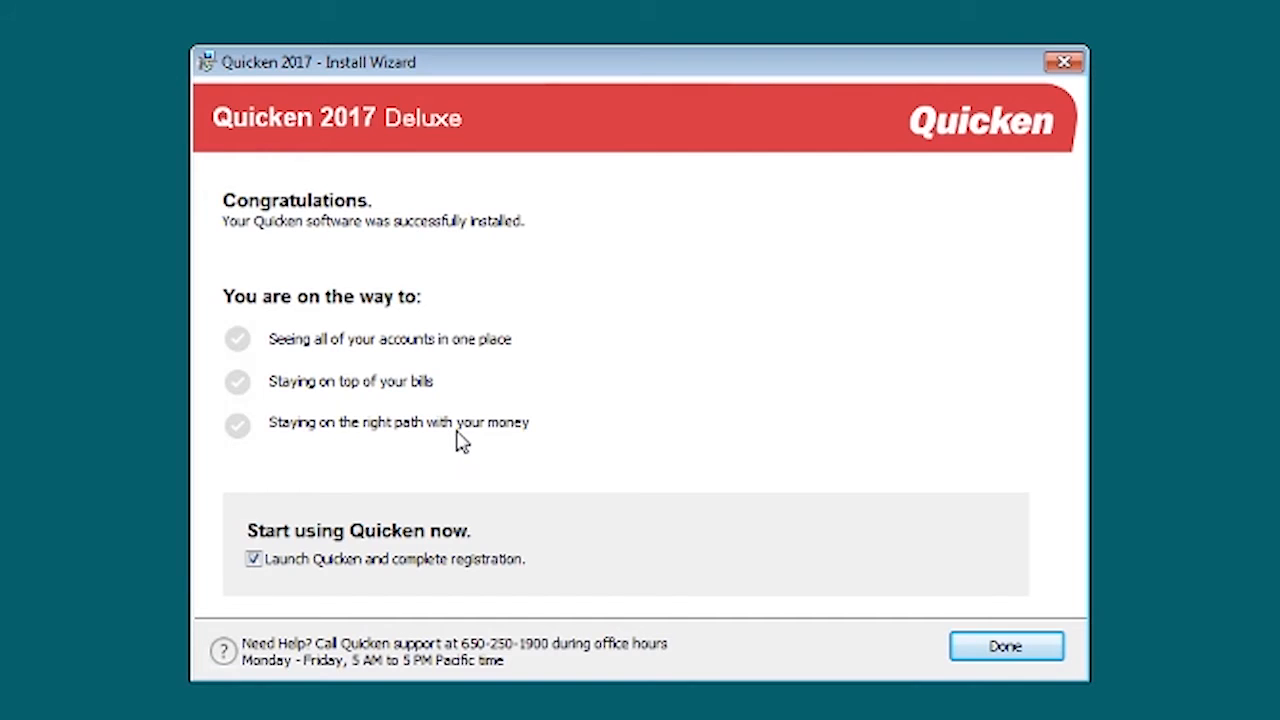
{"action": "mouse_move", "coordinate": [310, 580]}
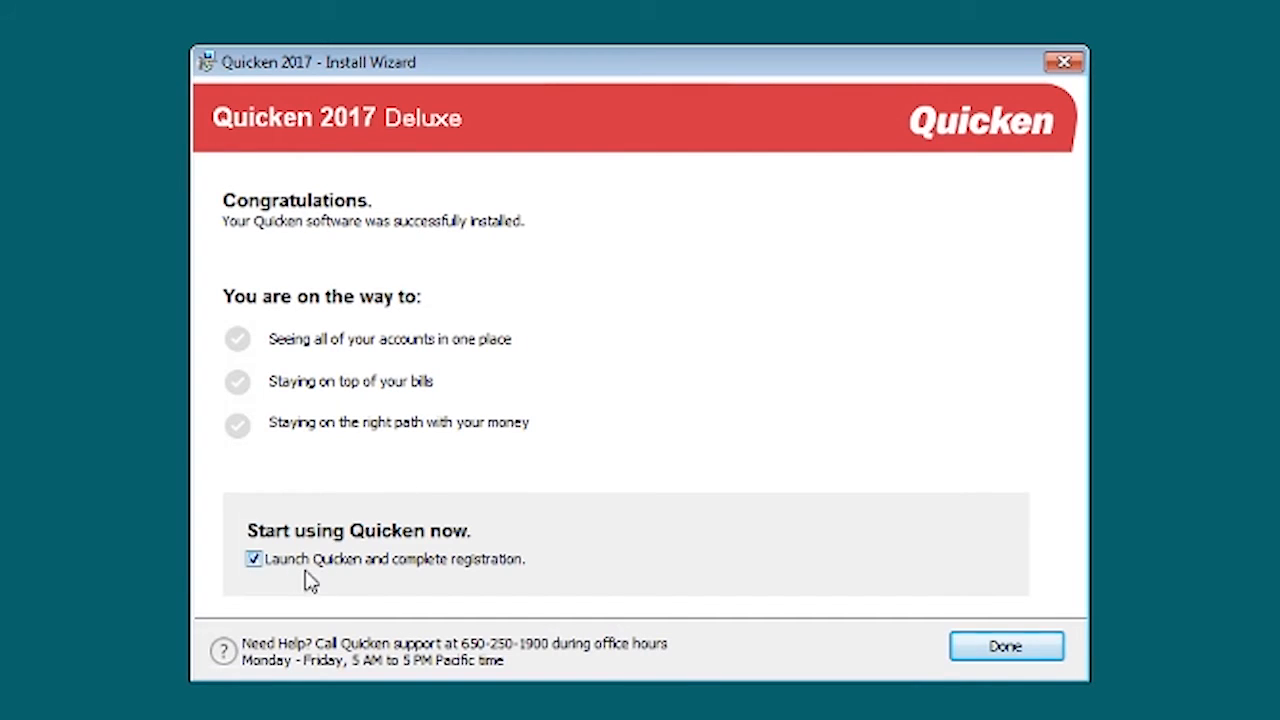
{"action": "mouse_move", "coordinate": [504, 588]}
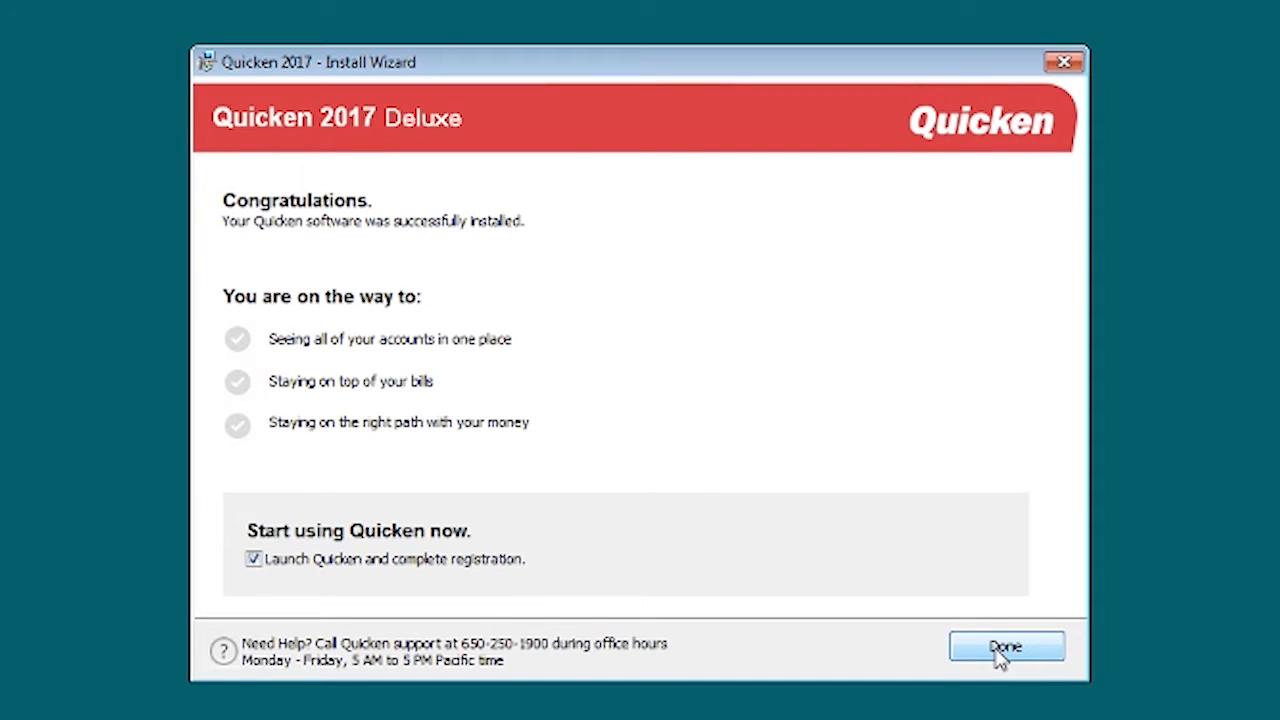
- Finish the wizard with Done, always allow Quicken internet access, and convert the Q98 data file
{"action": "left_click", "coordinate": [1006, 646]}
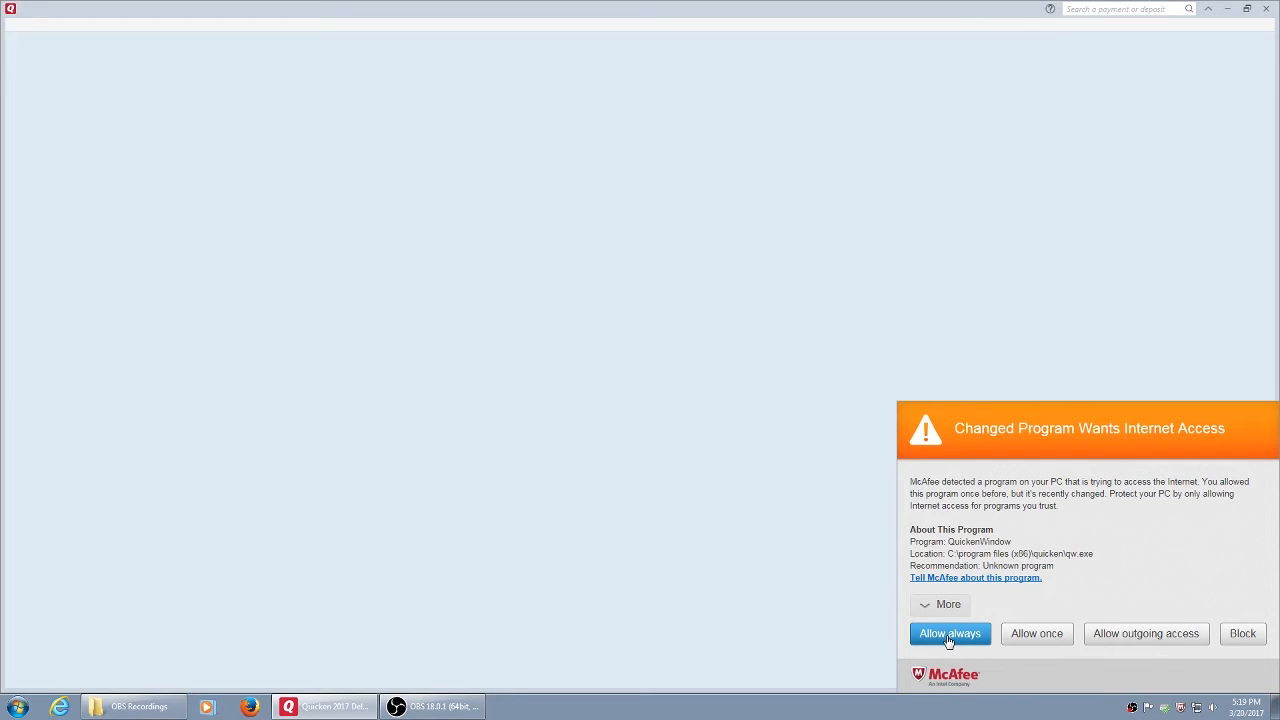
{"action": "left_click", "coordinate": [948, 632]}
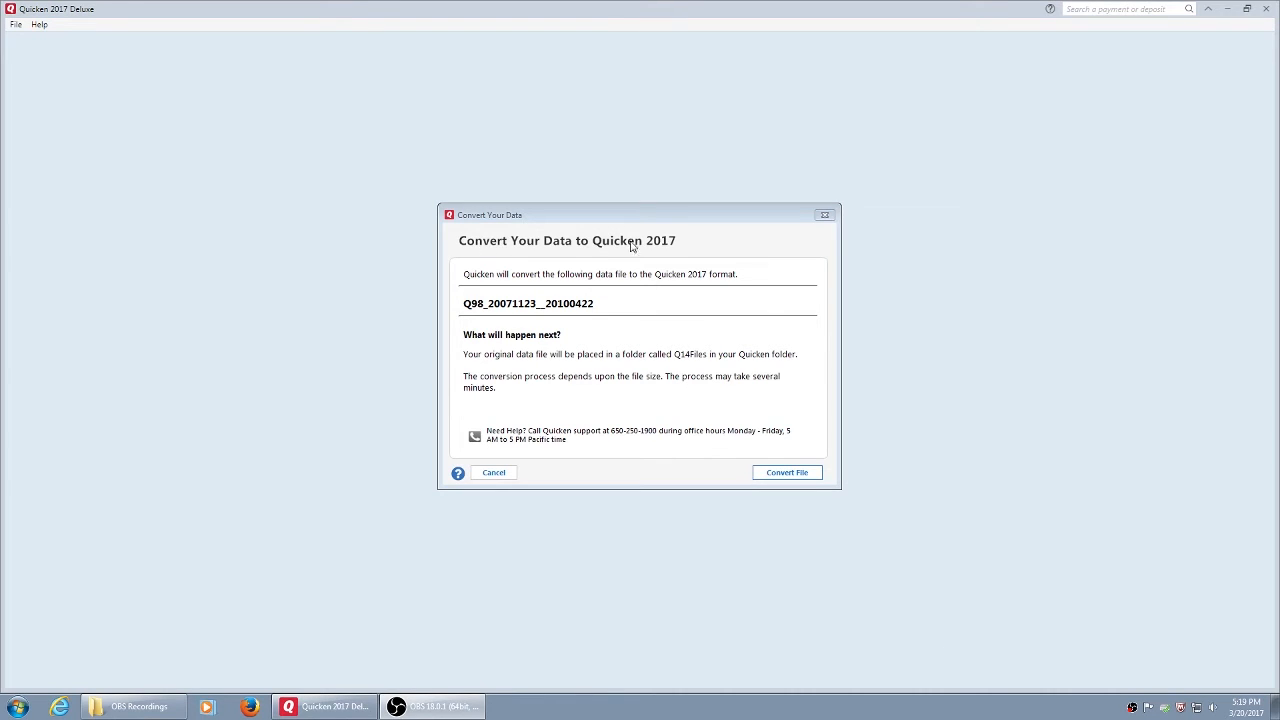
{"action": "mouse_move", "coordinate": [584, 342]}
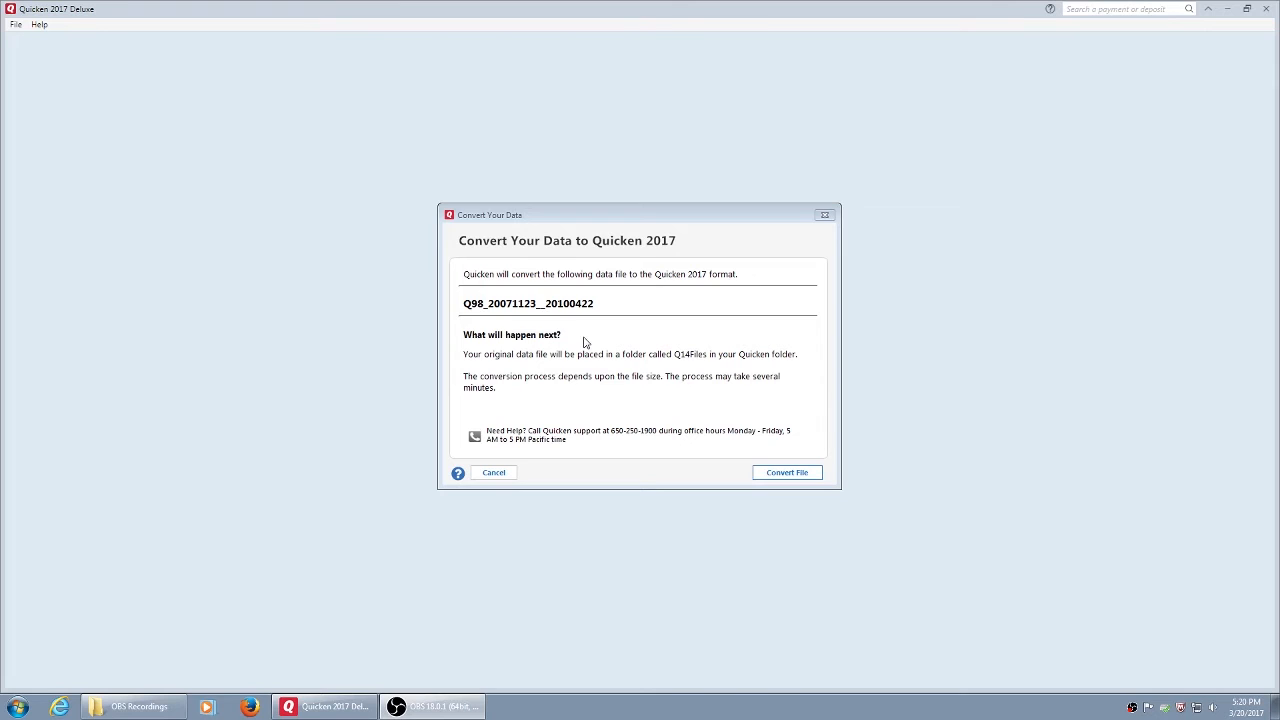
{"action": "mouse_move", "coordinate": [680, 456]}
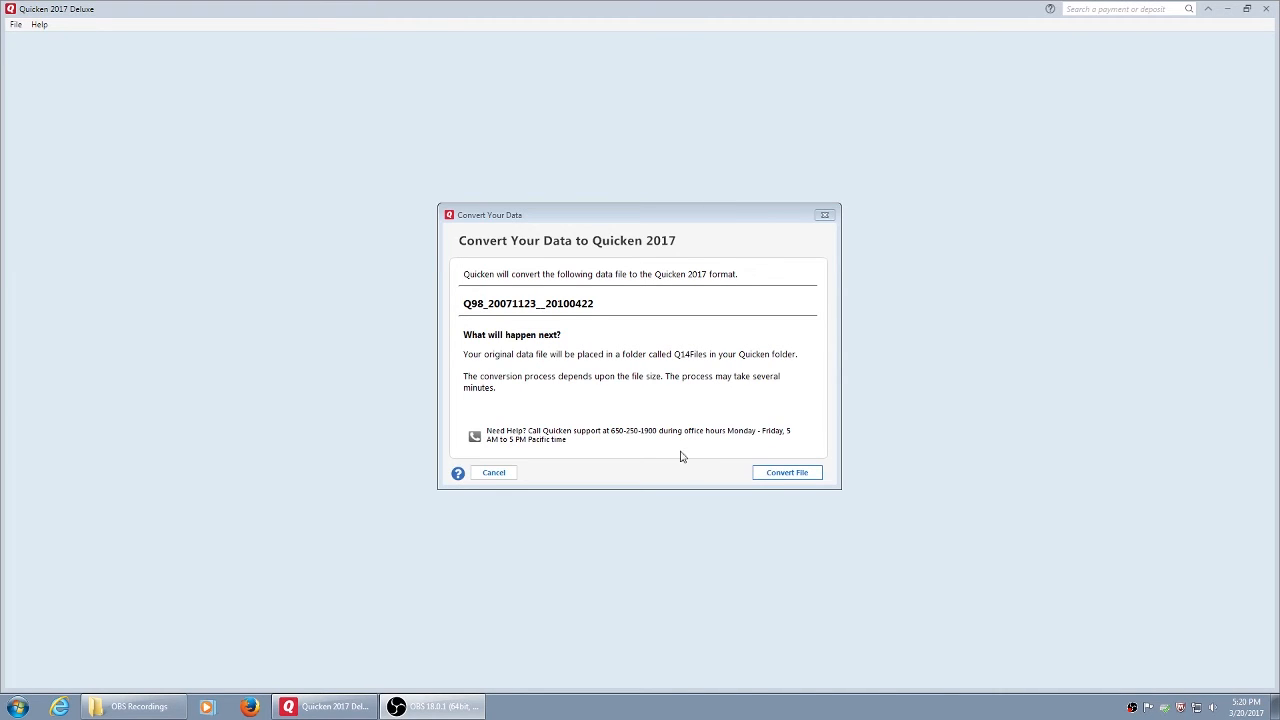
{"action": "left_click", "coordinate": [786, 472]}
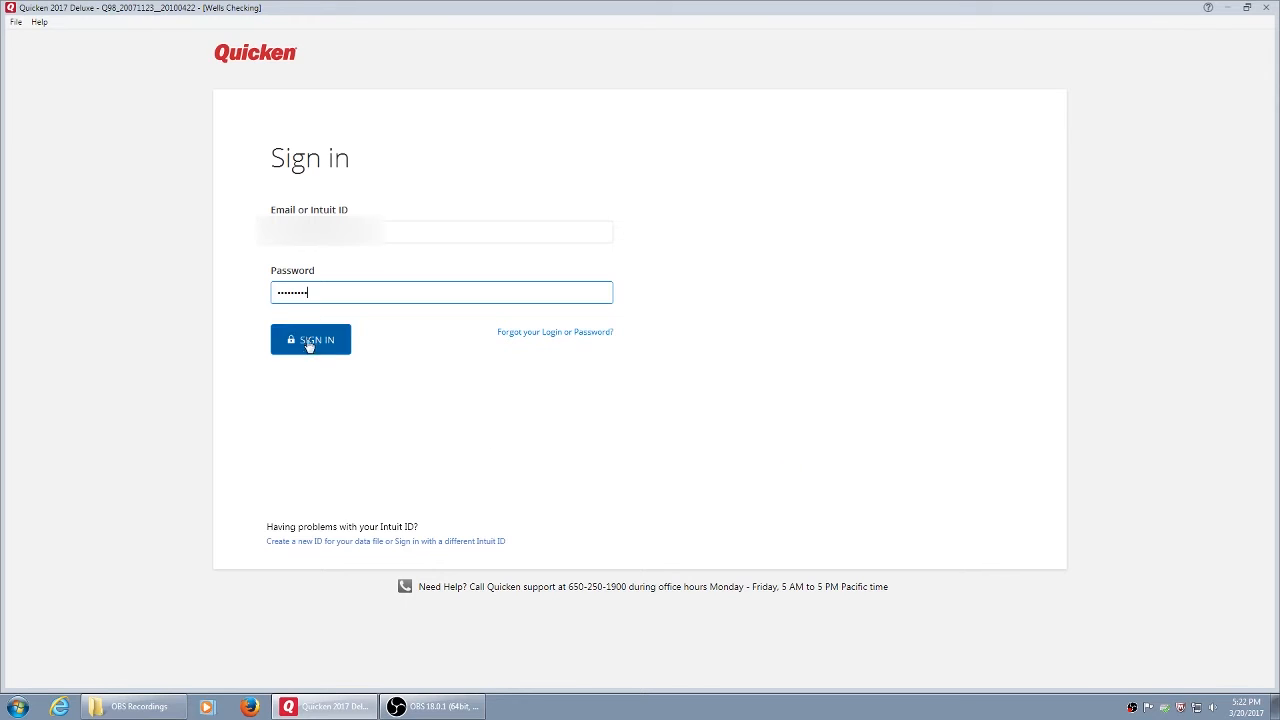
- Sign in with the entered Intuit ID credentials
{"action": "left_click", "coordinate": [310, 340]}
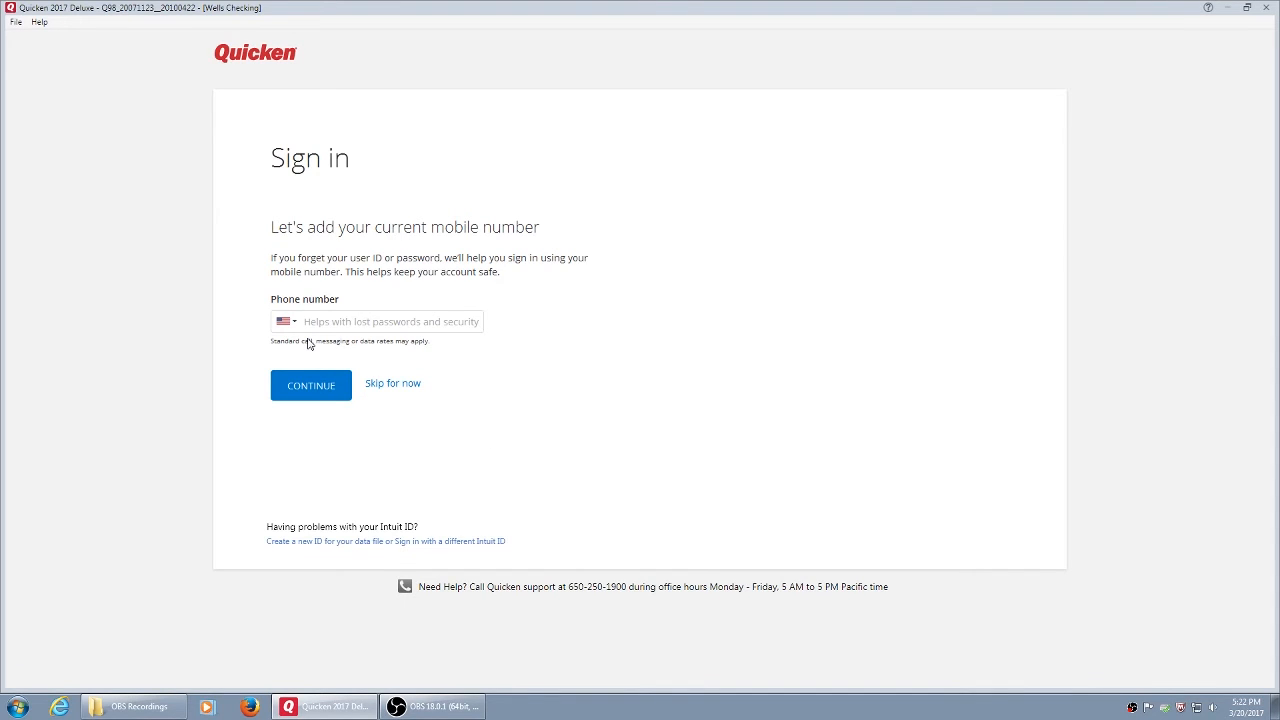
{"action": "mouse_move", "coordinate": [324, 362]}
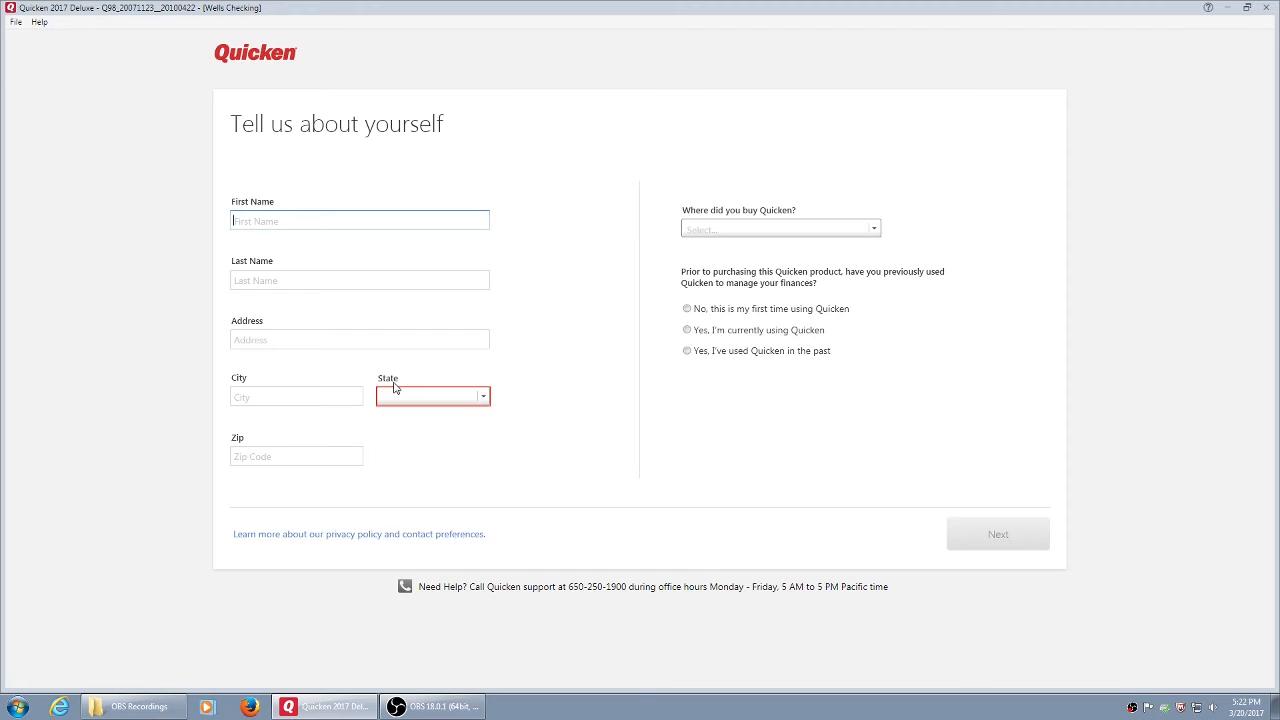
{"action": "mouse_move", "coordinate": [434, 564]}
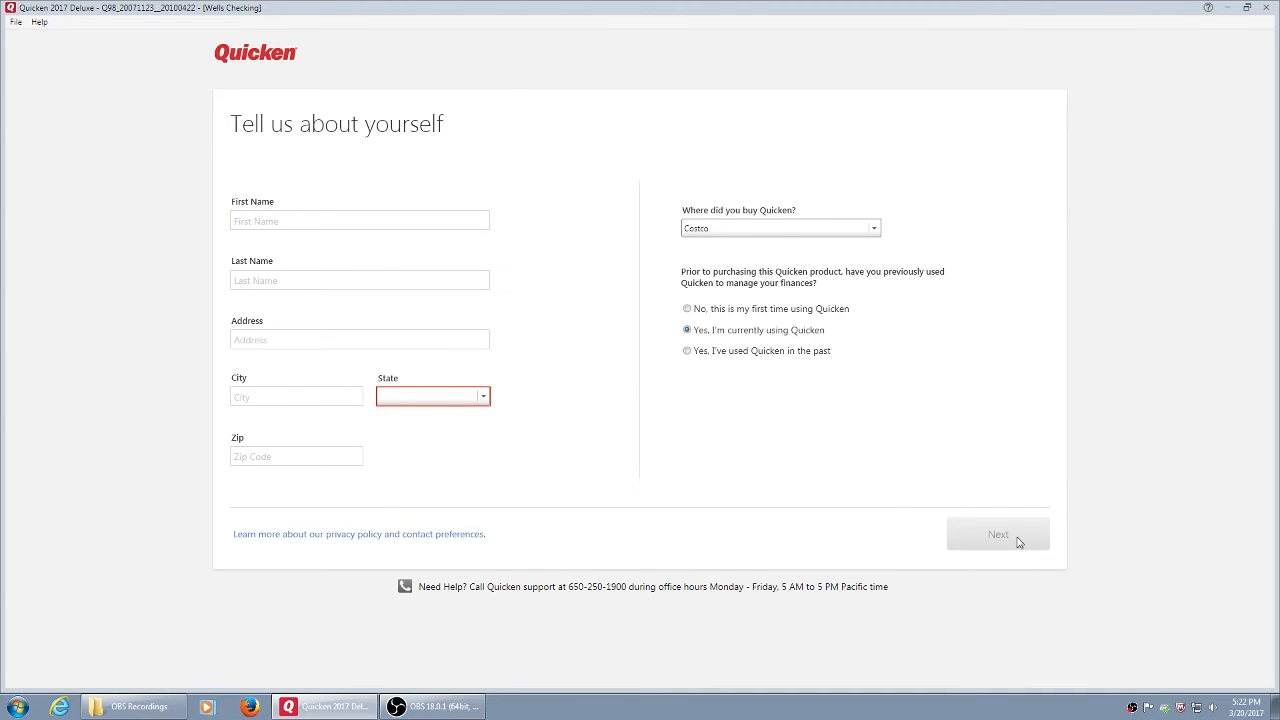
{"action": "mouse_move", "coordinate": [268, 190]}
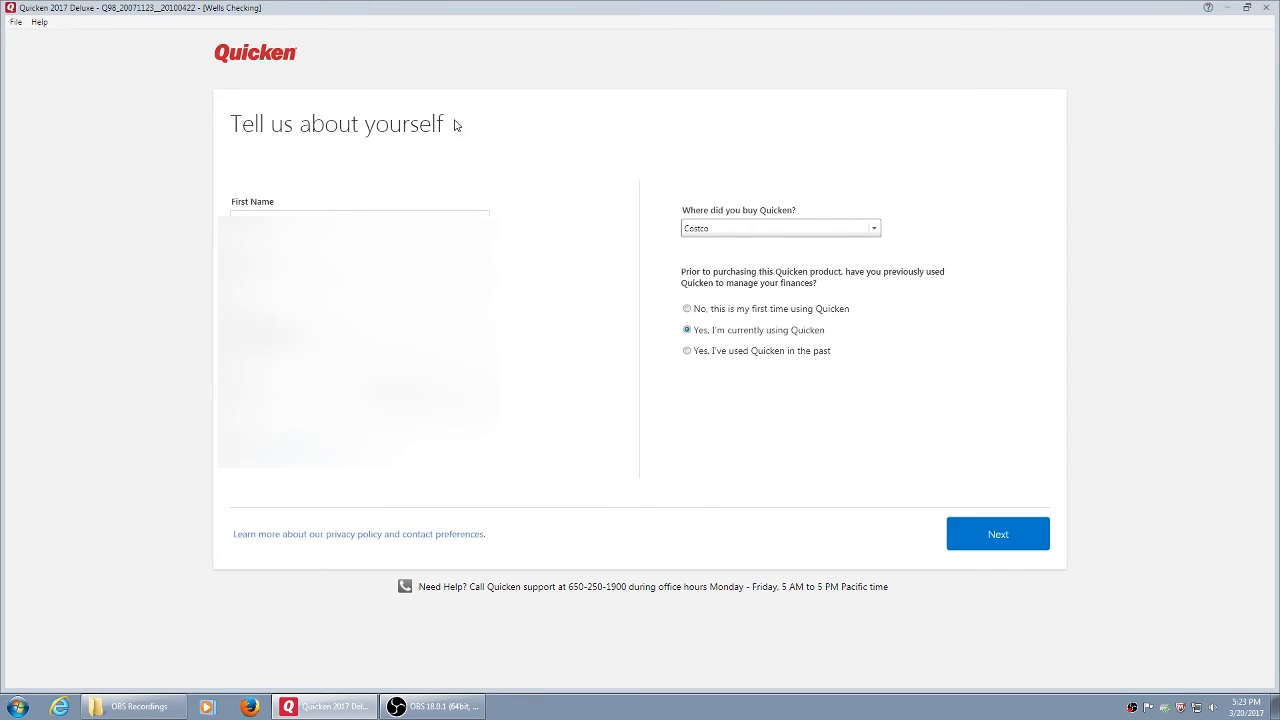
{"action": "mouse_move", "coordinate": [1176, 496]}
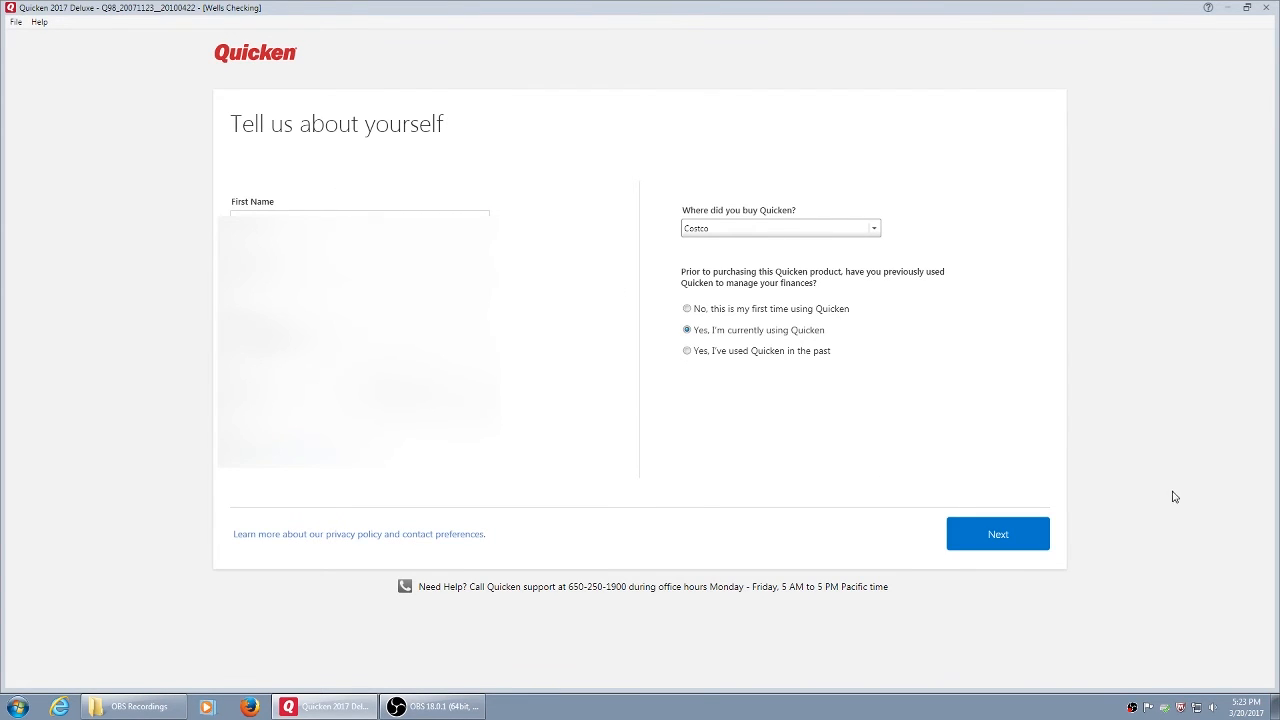
{"action": "mouse_move", "coordinate": [1032, 534]}
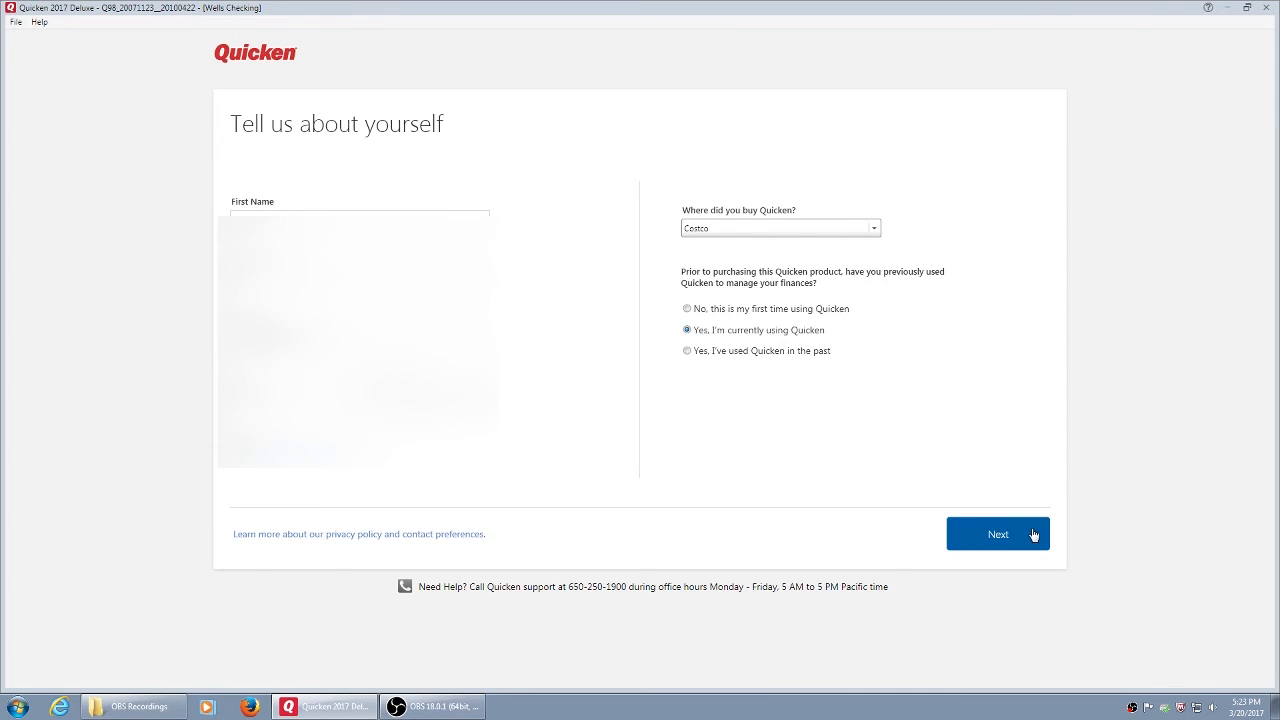
- Submit the registration profile with Costco as place of purchase and current Quicken user
{"action": "left_click", "coordinate": [996, 532]}
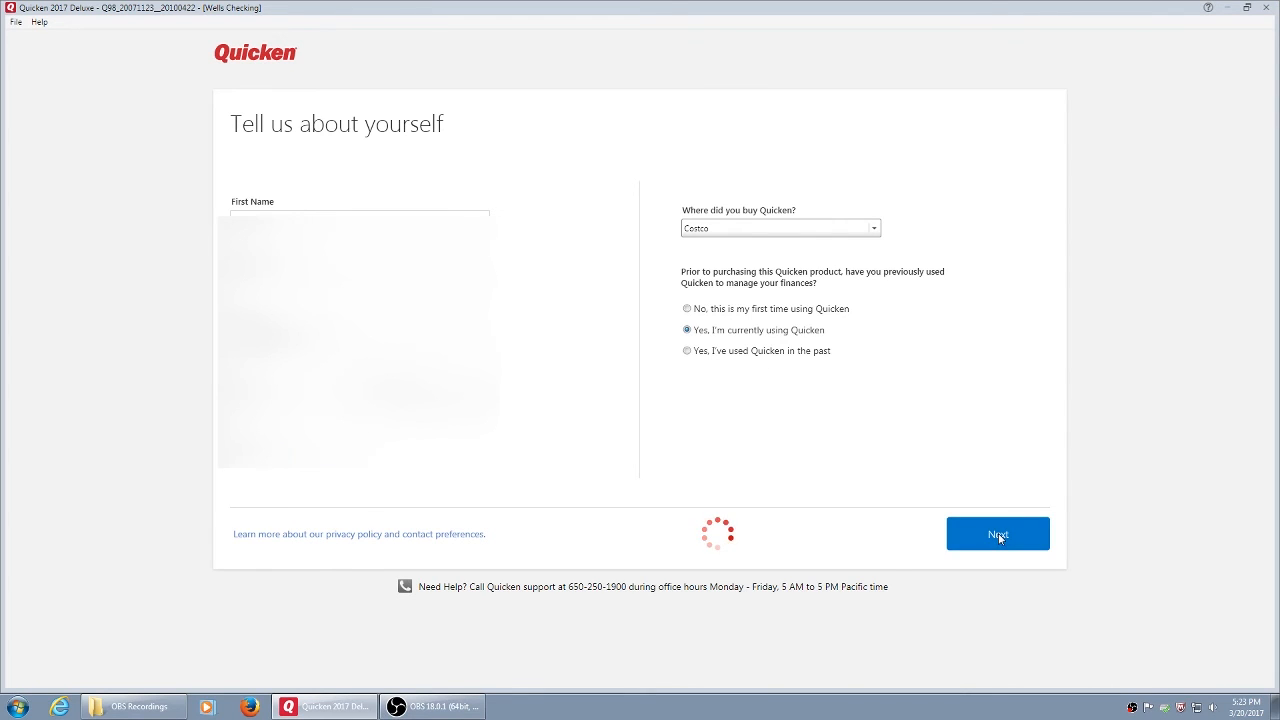
{"action": "left_click", "coordinate": [996, 532]}
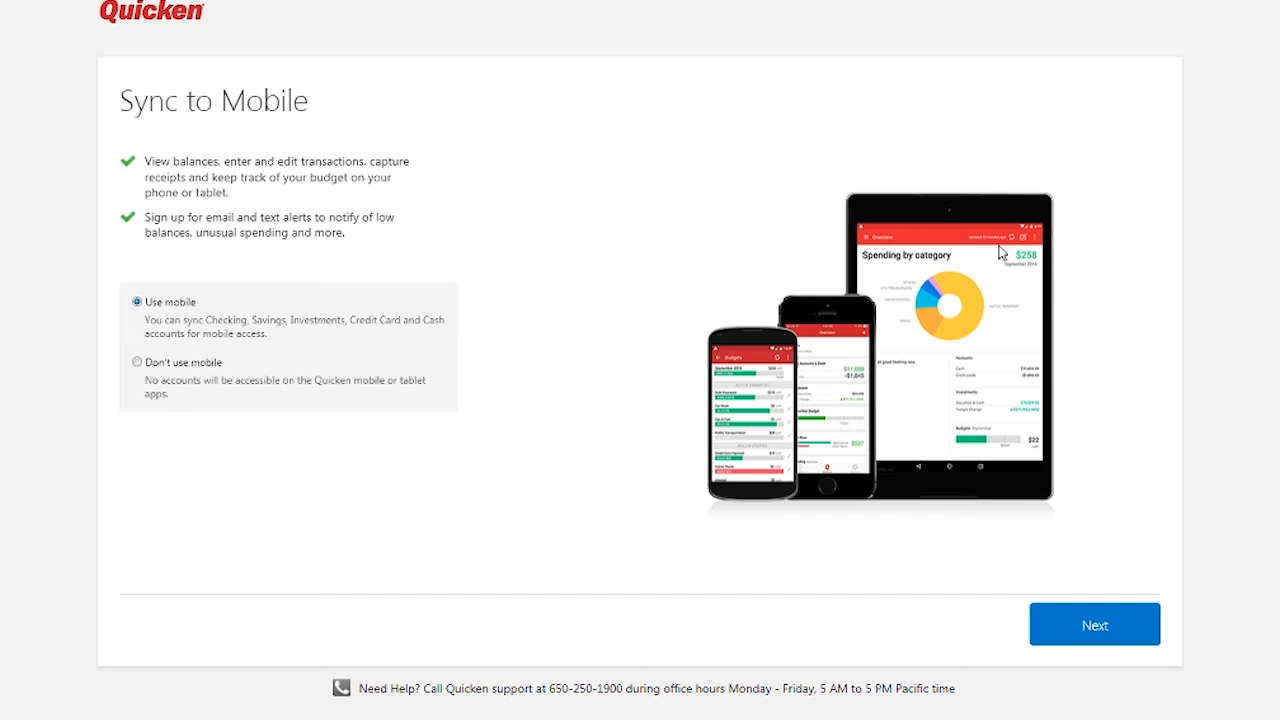
{"action": "mouse_move", "coordinate": [726, 416]}
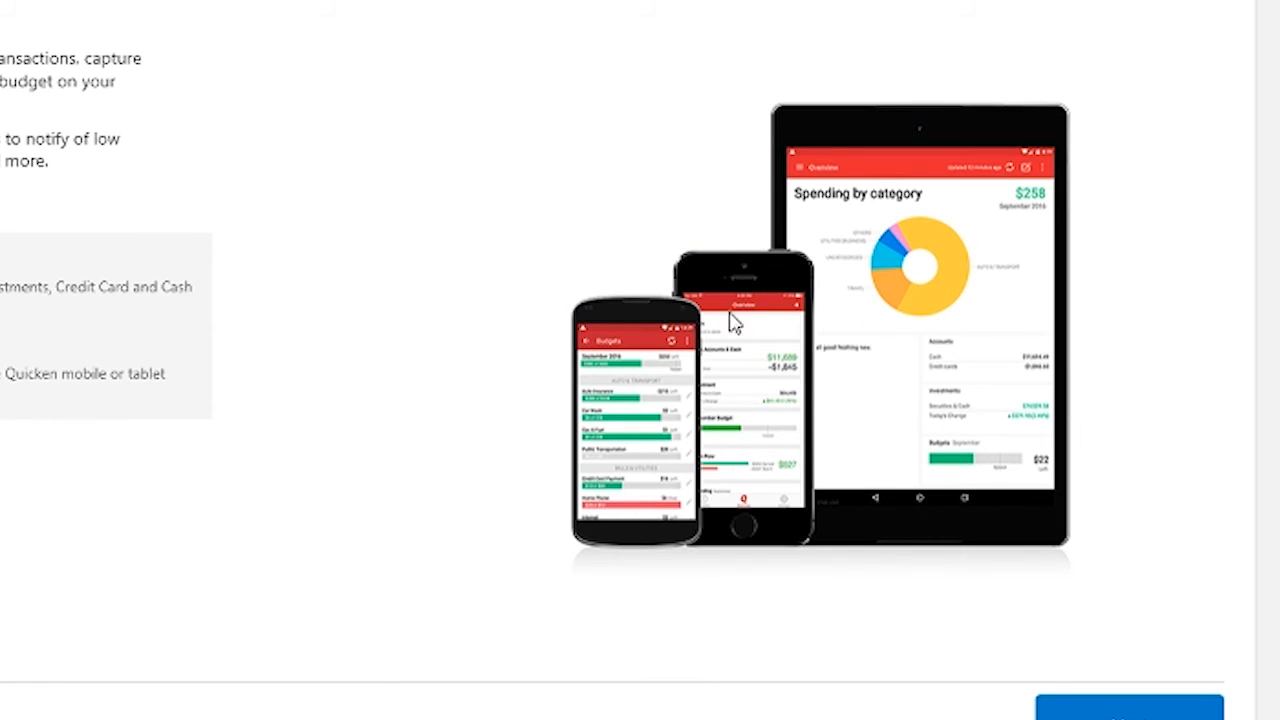
{"action": "mouse_move", "coordinate": [1096, 360]}
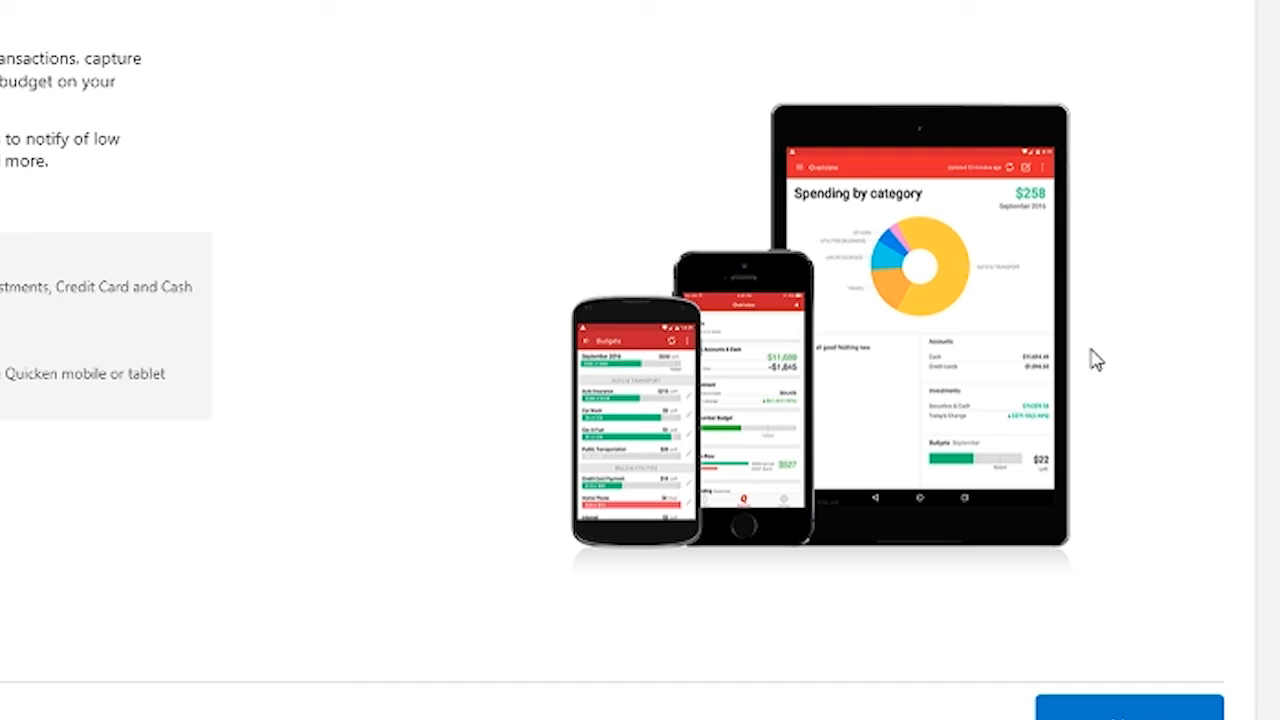
{"action": "mouse_move", "coordinate": [796, 362]}
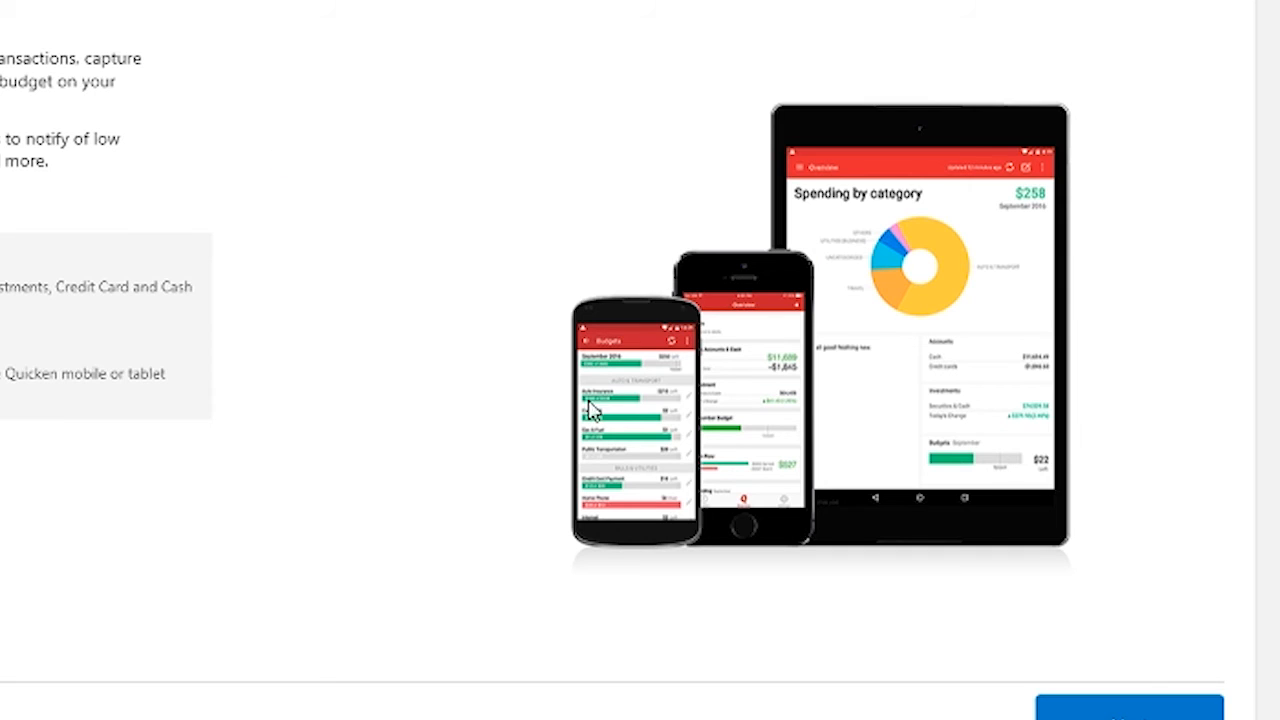
{"action": "mouse_move", "coordinate": [648, 480]}
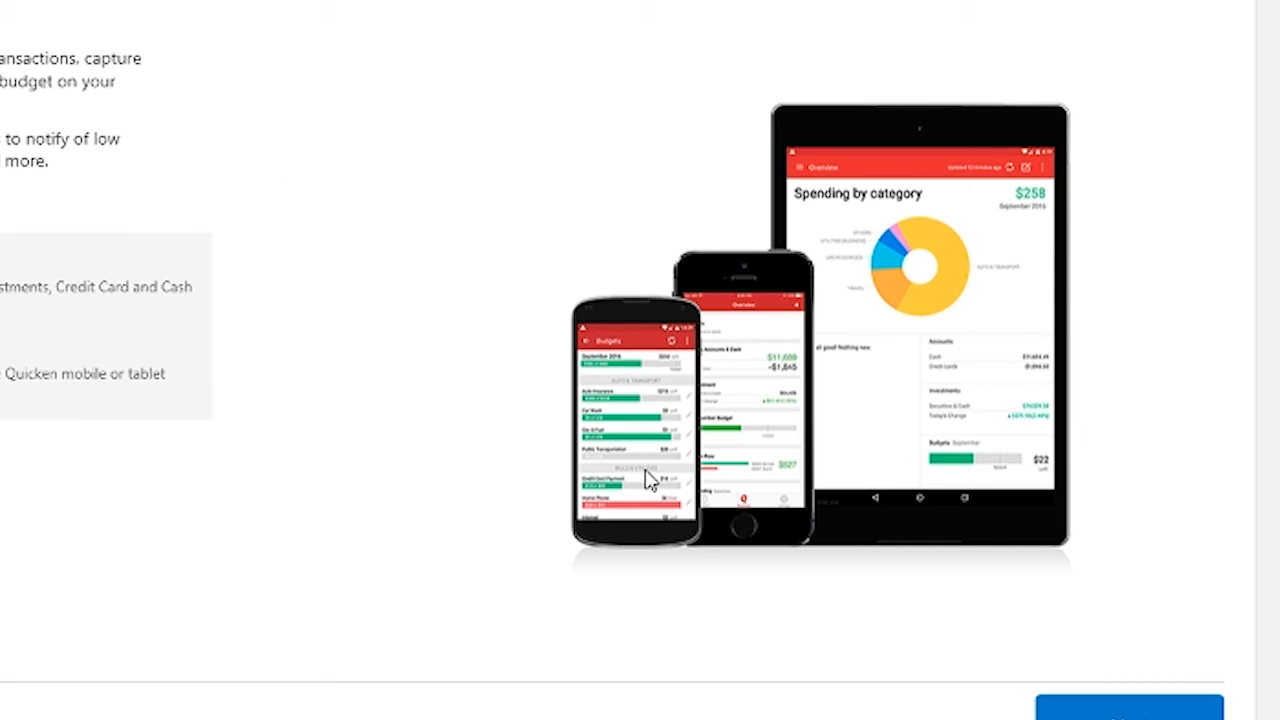
{"action": "mouse_move", "coordinate": [110, 156]}
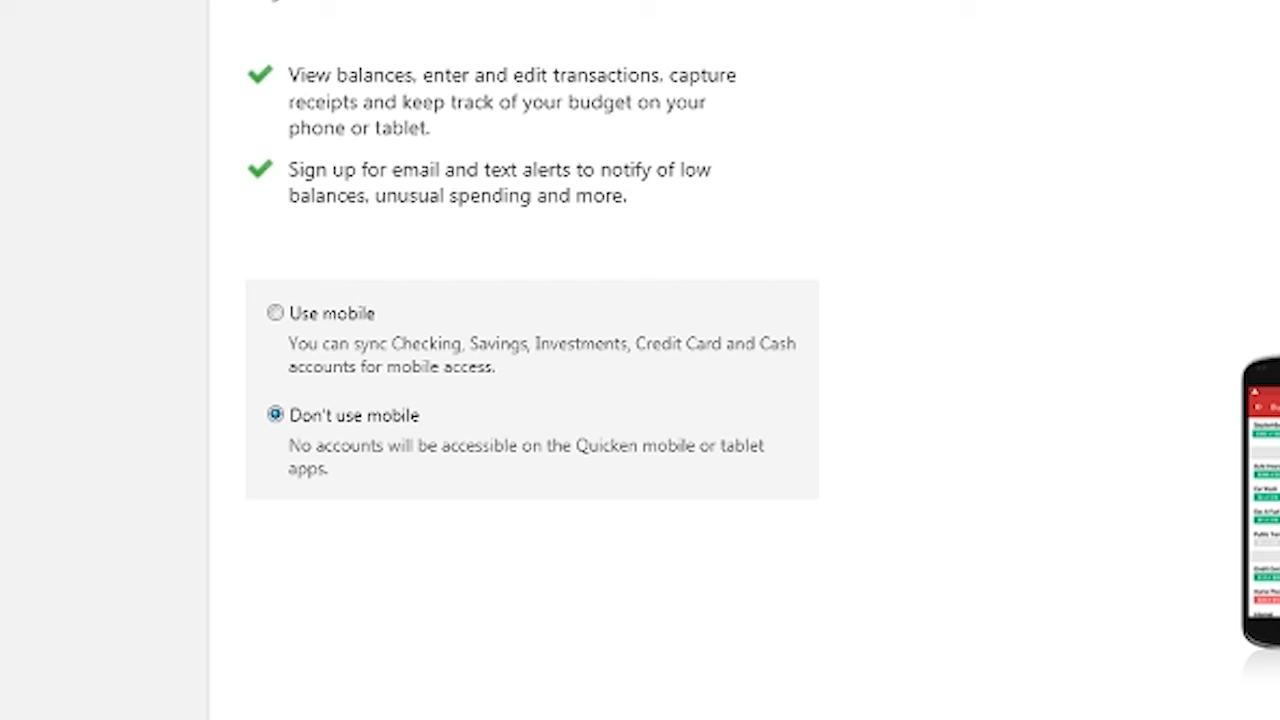
{"action": "mouse_move", "coordinate": [308, 444]}
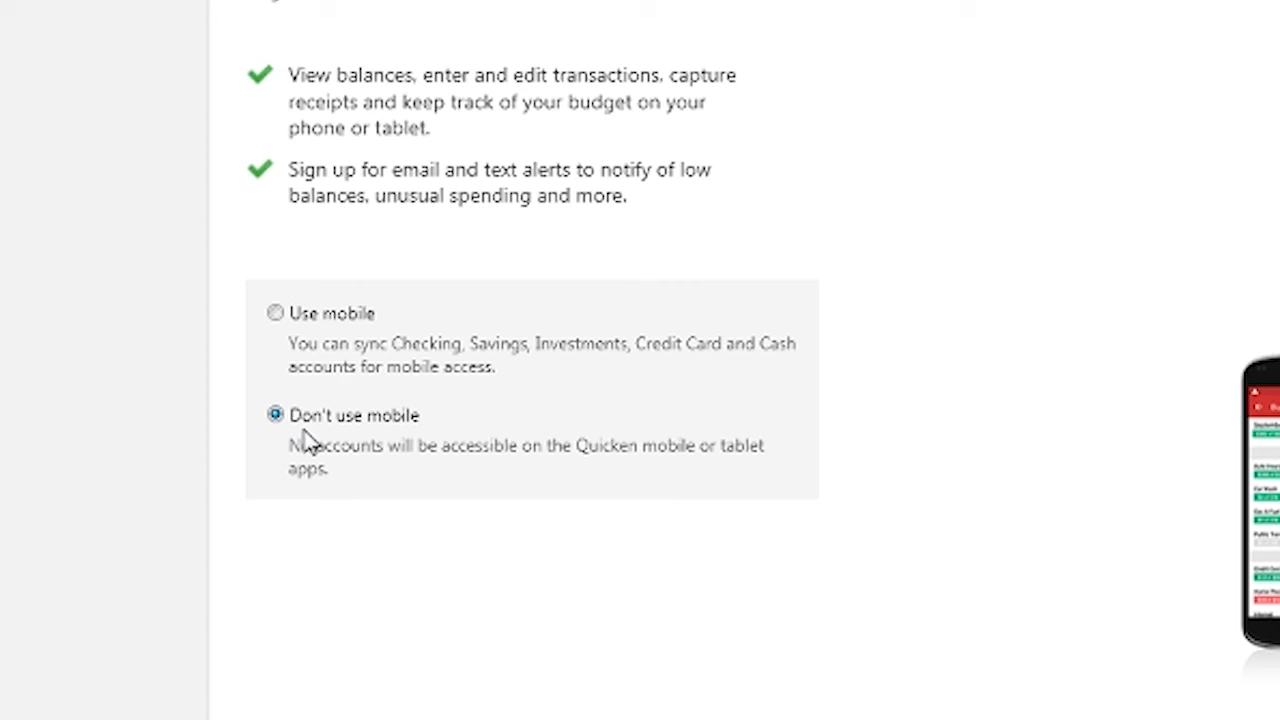
{"action": "mouse_move", "coordinate": [310, 440]}
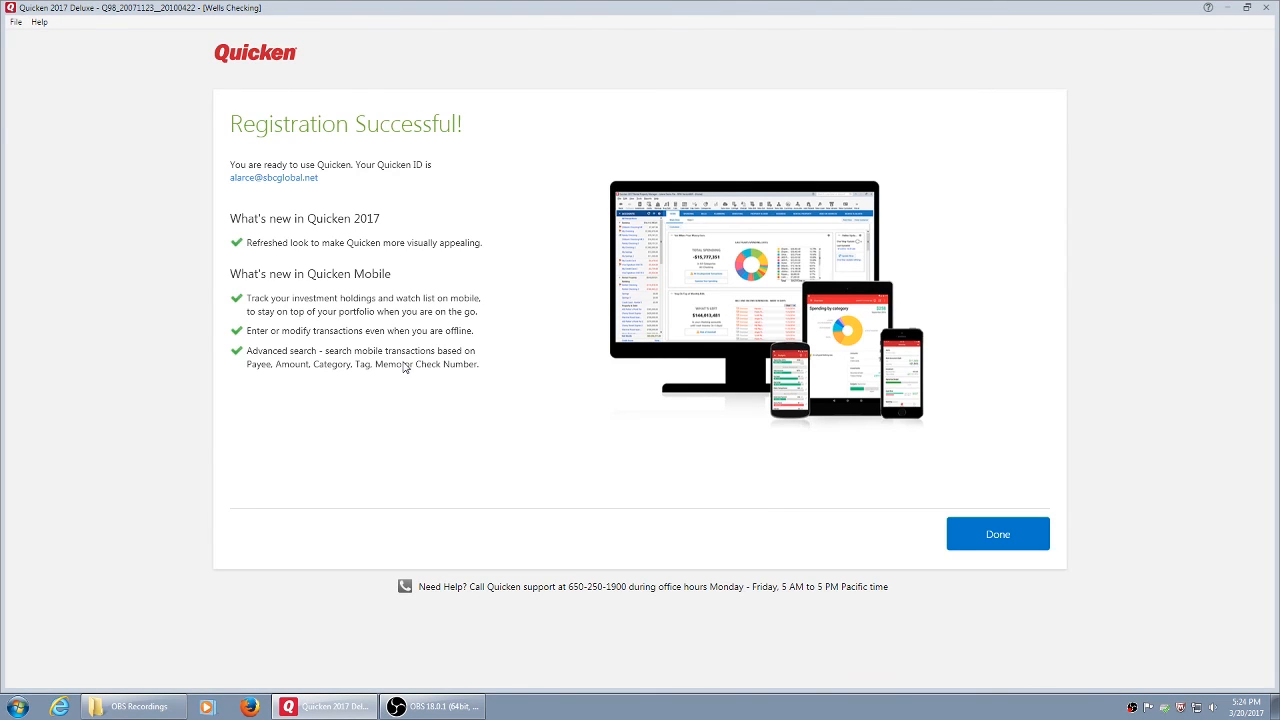
- Finish registration with Done, landing in the Wells Checking register with its five transactions
{"action": "left_click", "coordinate": [996, 532]}
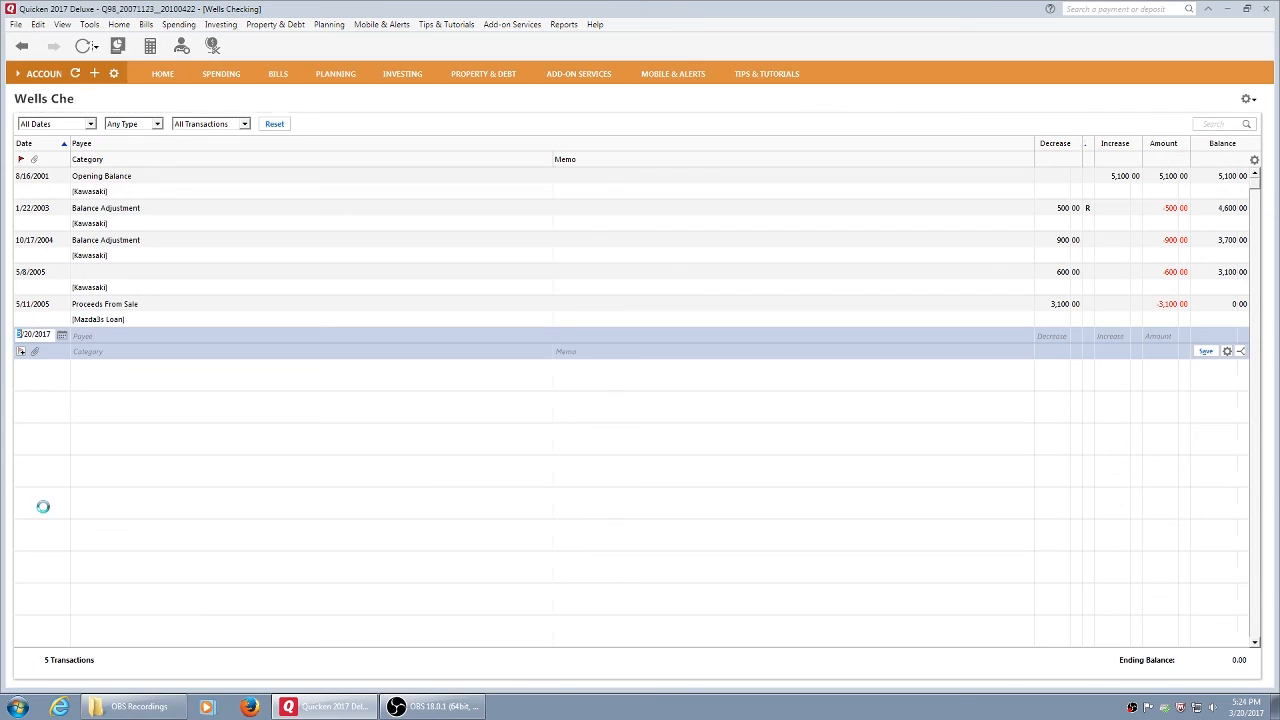